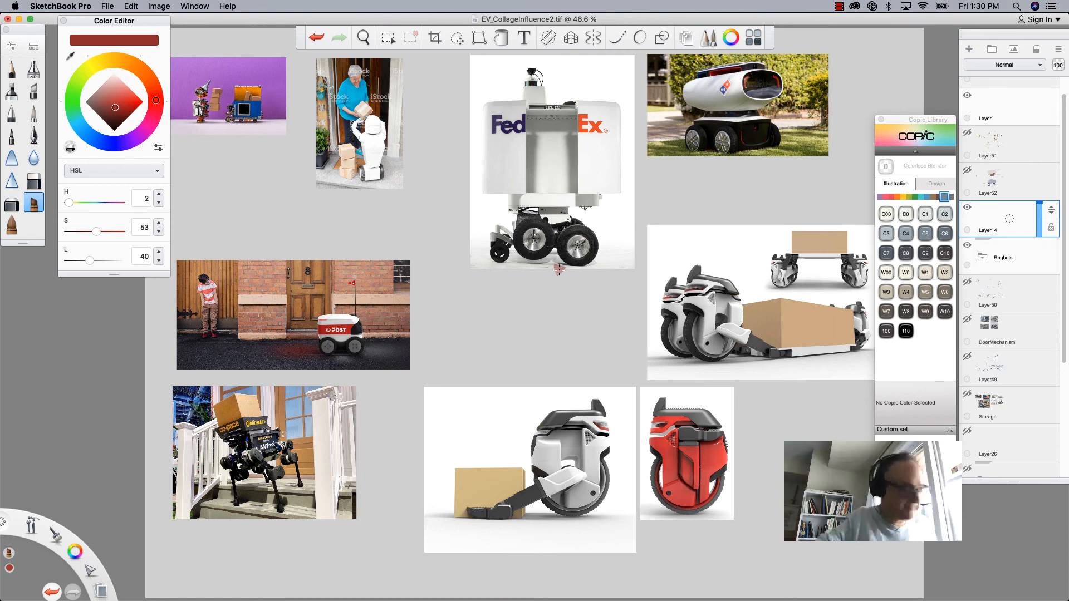
{"action": "mouse_move", "coordinate": [496, 527]}
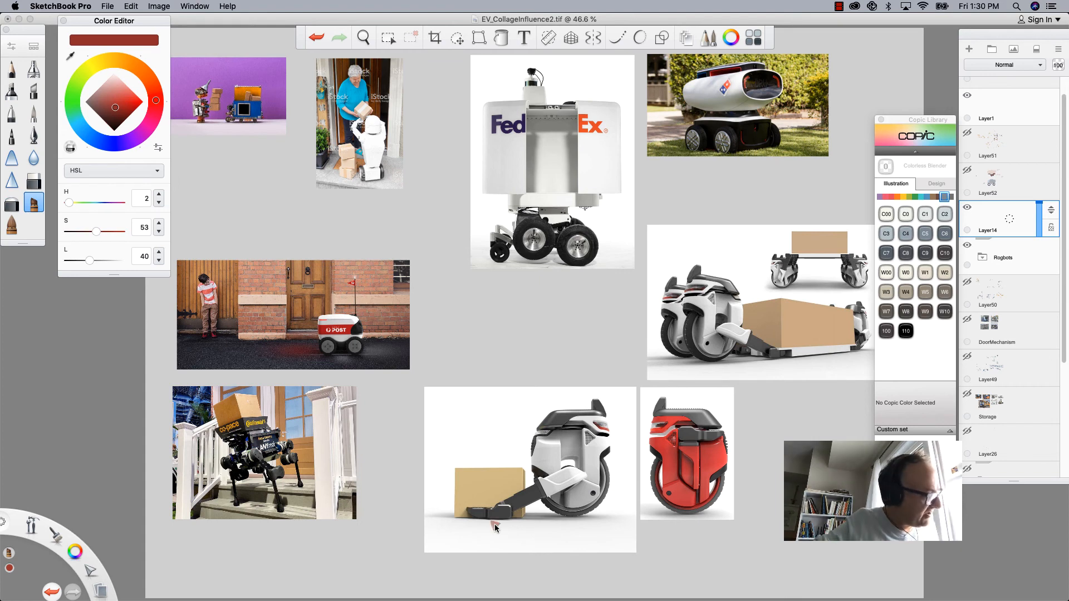
{"action": "mouse_move", "coordinate": [553, 327]}
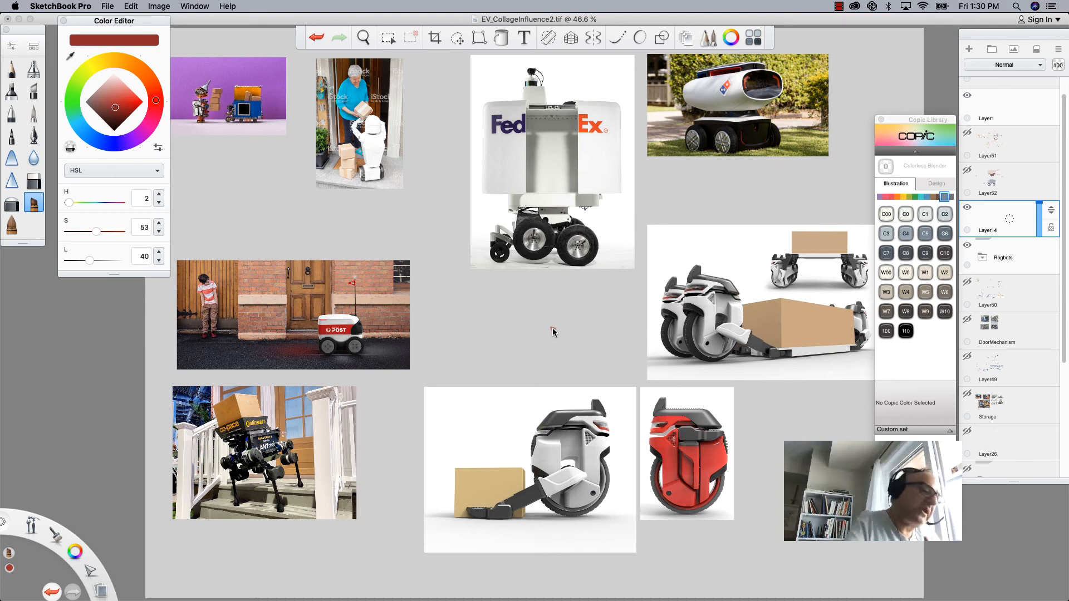
{"action": "mouse_move", "coordinate": [969, 279]}
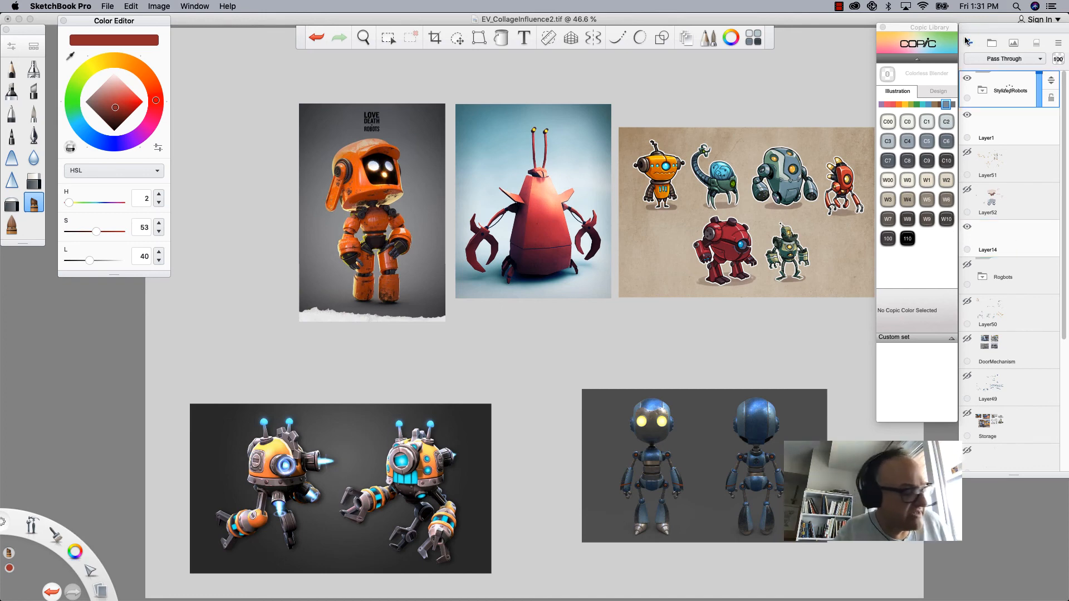
Add a new blank Layer15 above the StylizedRobots reference group.
{"action": "left_click", "coordinate": [968, 44]}
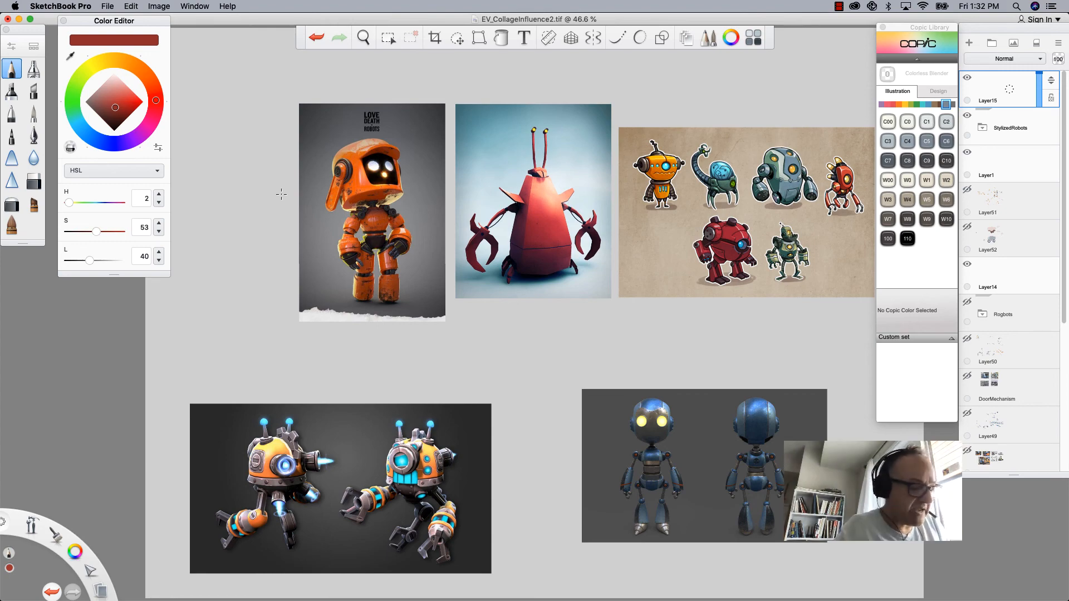
{"action": "left_click", "coordinate": [363, 38]}
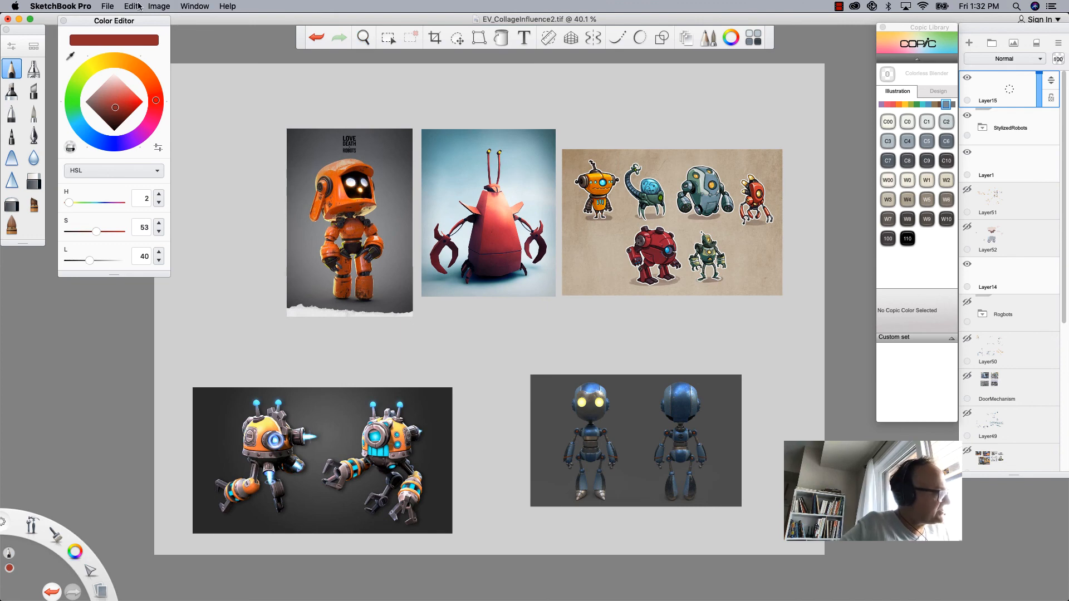
Resize the canvas via Image > Canvas Size to 4000 wide with a taller height.
{"action": "left_click", "coordinate": [159, 7]}
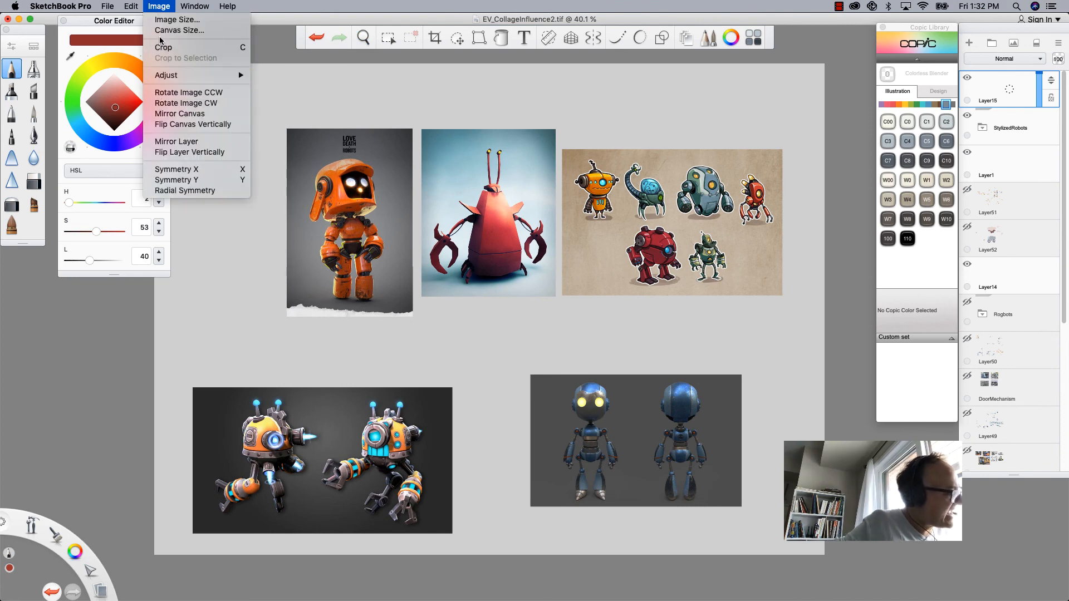
{"action": "left_click", "coordinate": [178, 31]}
{"action": "type", "text": "4"}
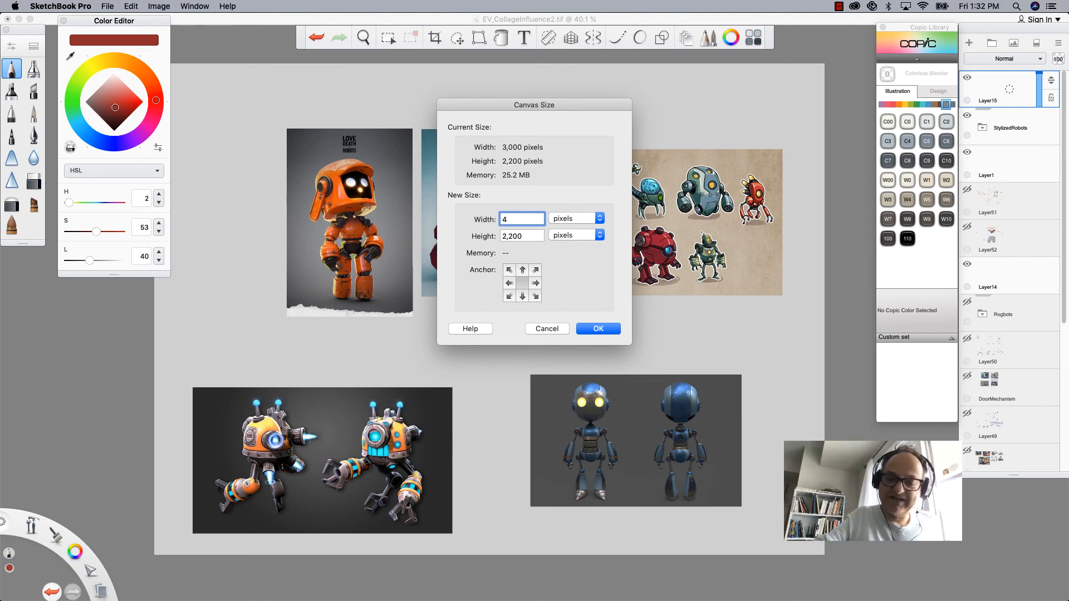
{"action": "type", "text": "000"}
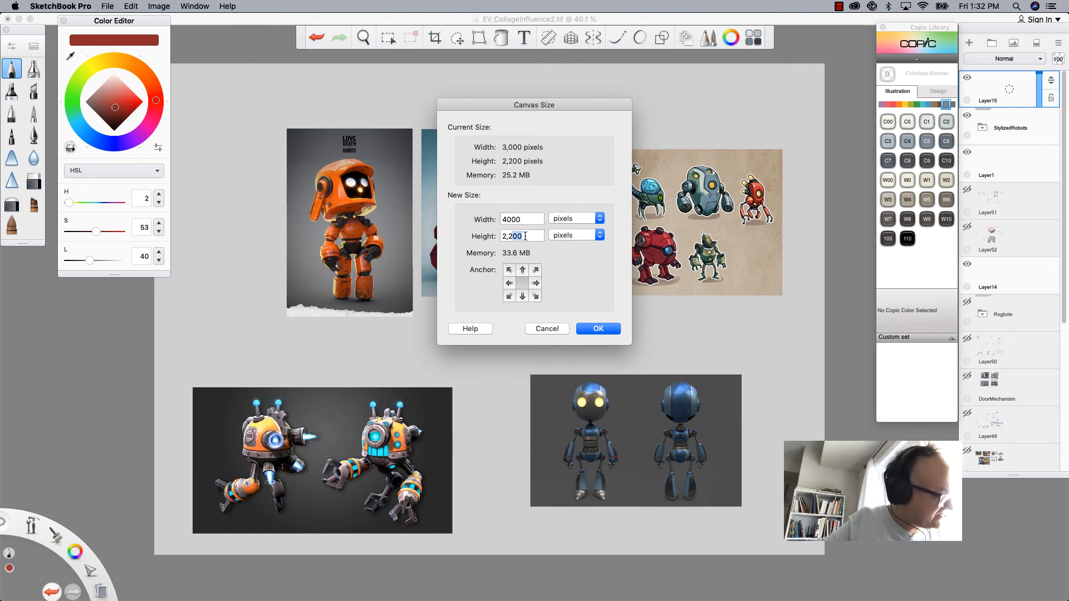
{"action": "type", "text": "35"}
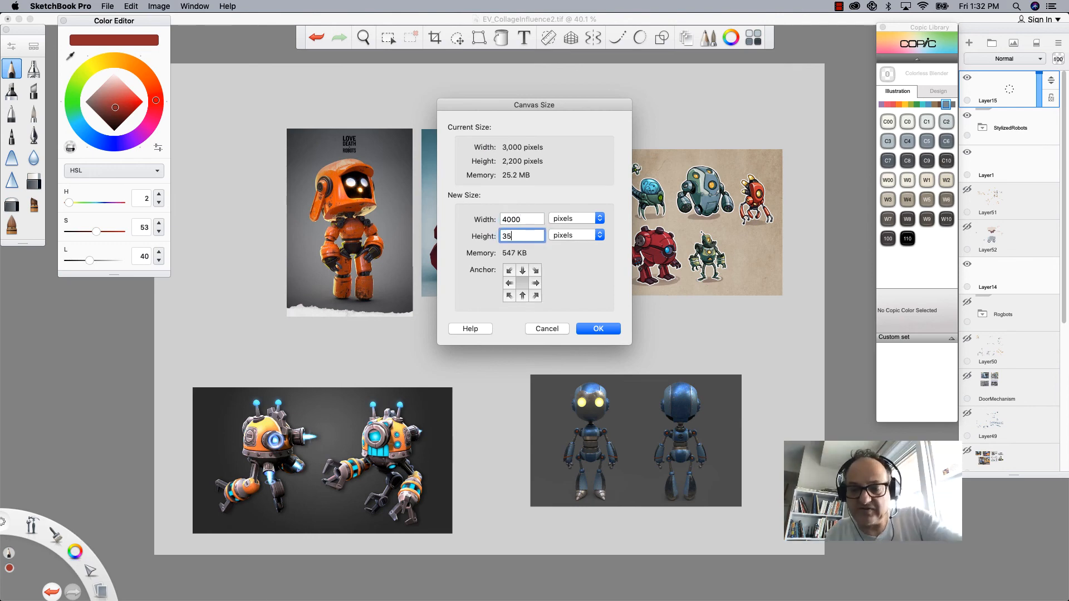
{"action": "type", "text": "000"}
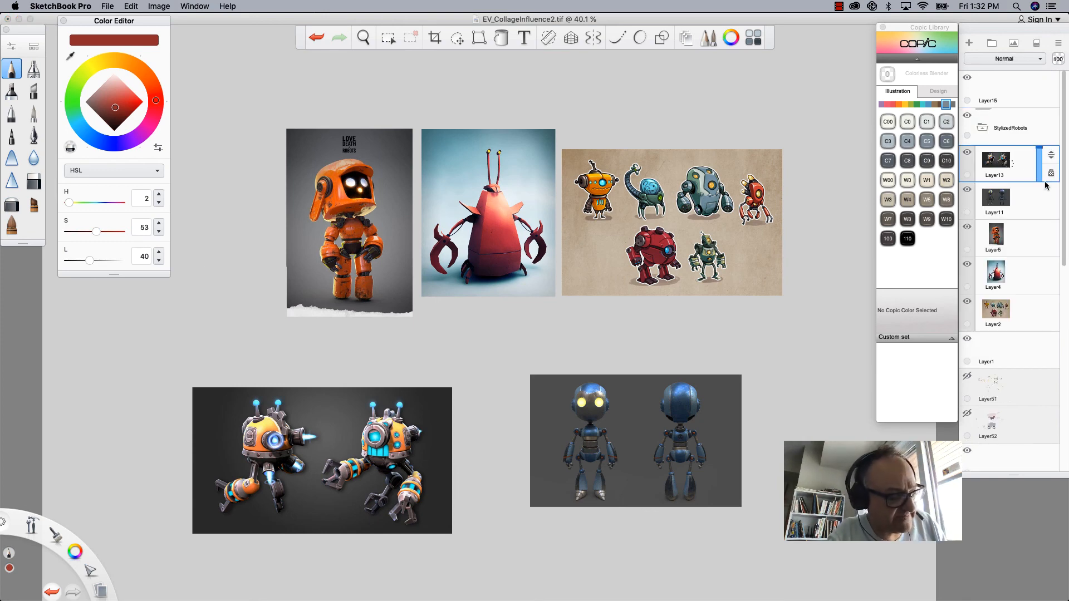
Lock the reference image layers, including the crab robot layer, inside StylizedRobots.
{"action": "left_click", "coordinate": [995, 275]}
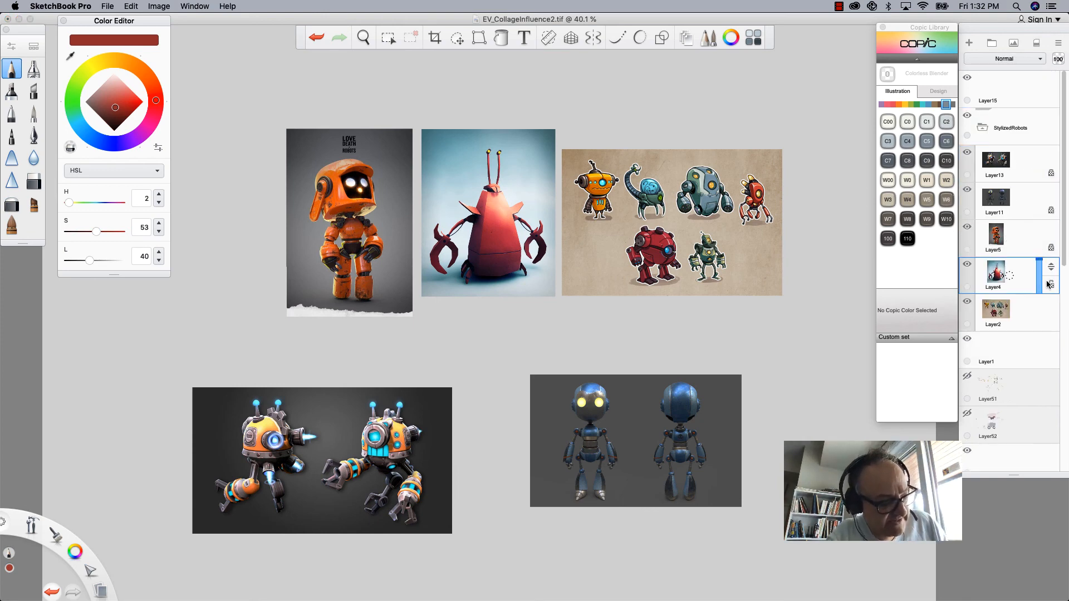
{"action": "left_click", "coordinate": [996, 313]}
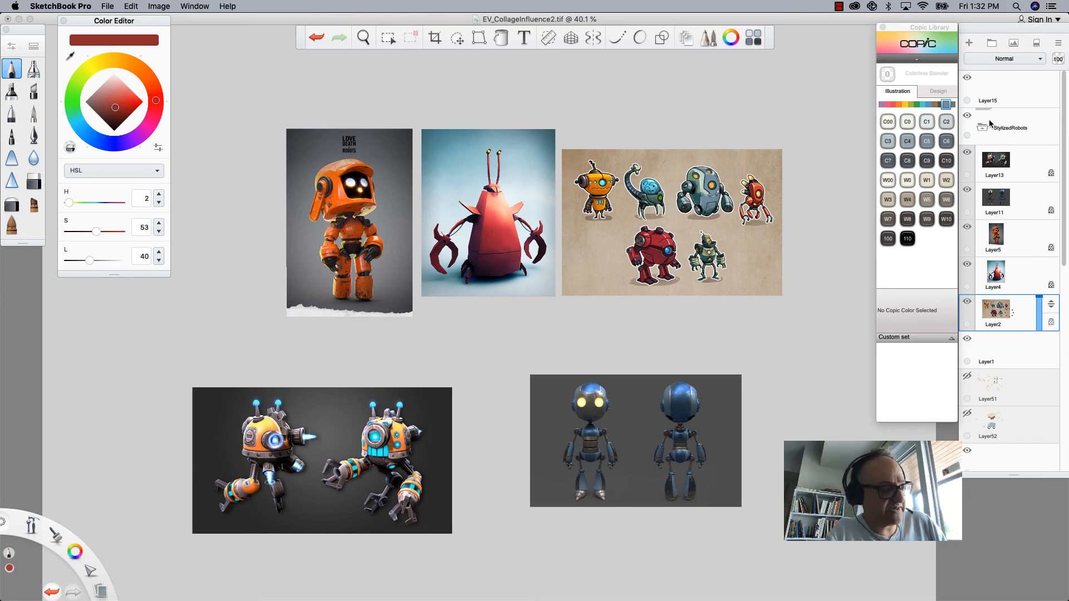
{"action": "scroll", "scroll_direction": "down", "scroll_amount": 3}
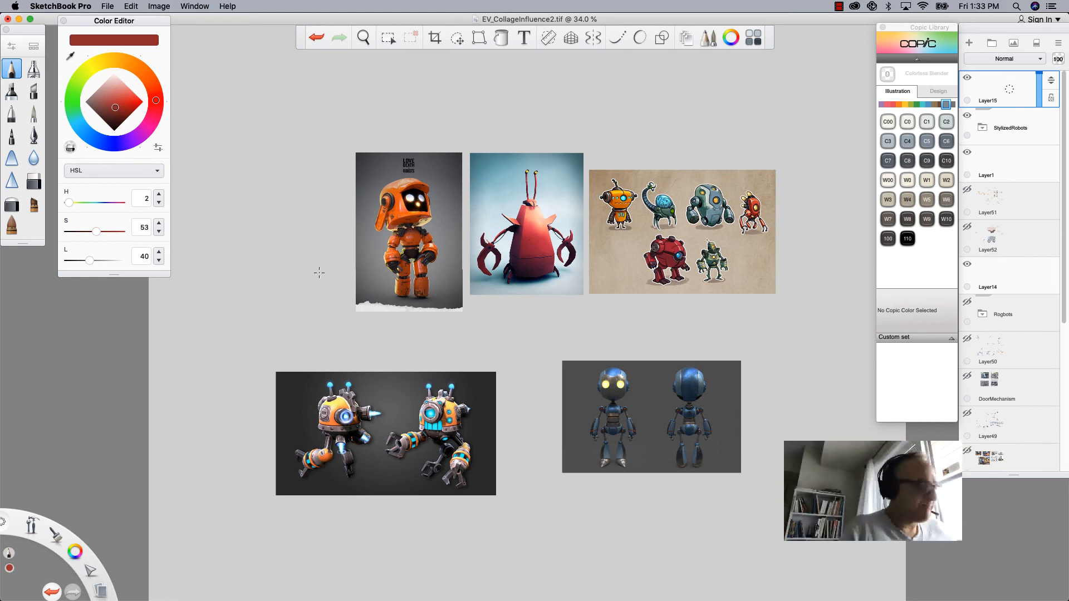
Sketch a small deep-red crab robot study below its reference image on Layer15.
{"action": "left_click", "coordinate": [363, 38]}
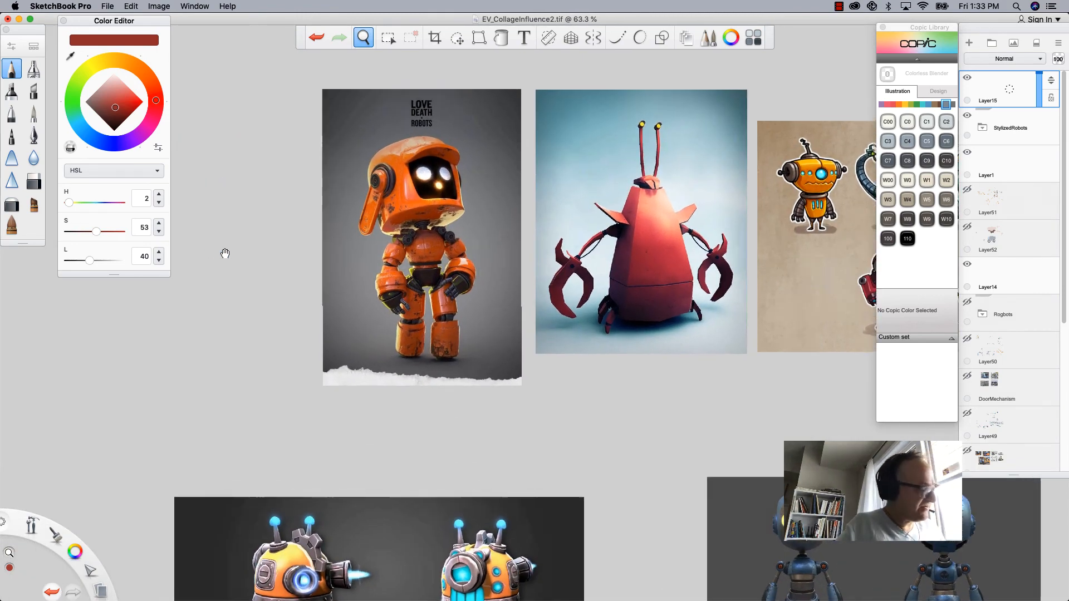
{"action": "scroll", "scroll_direction": "down", "scroll_amount": 3}
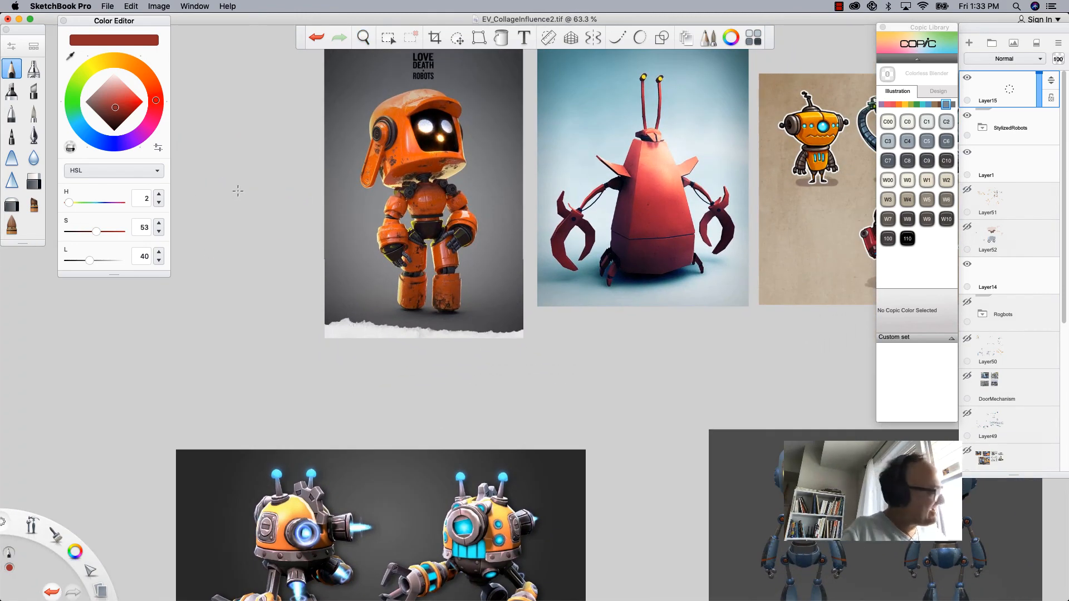
{"action": "left_click_drag", "start_coordinate": [114, 106], "coordinate": [127, 101]}
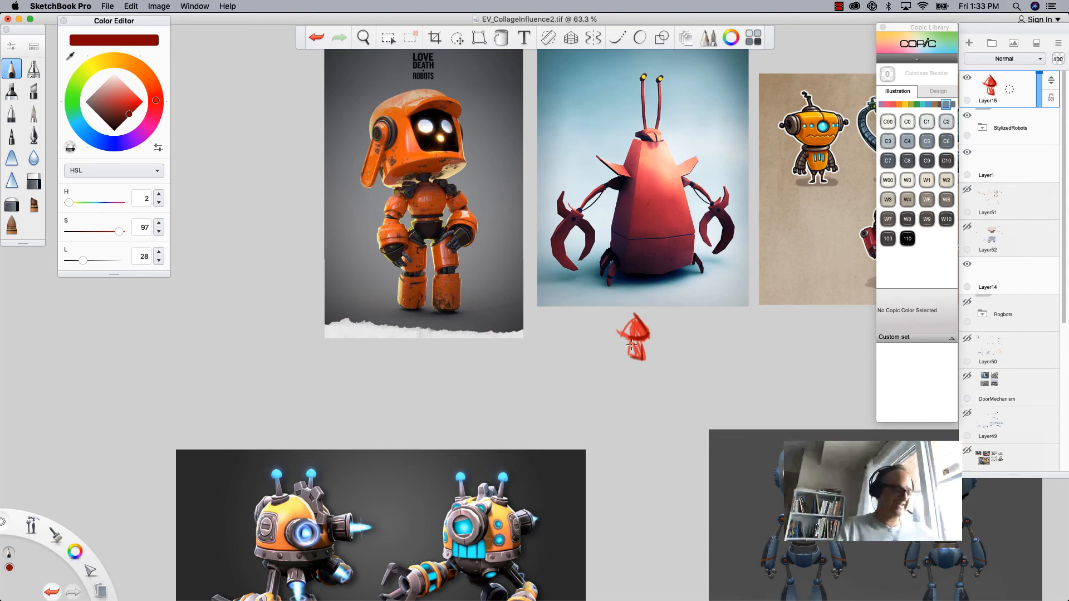
{"action": "mouse_move", "coordinate": [298, 210]}
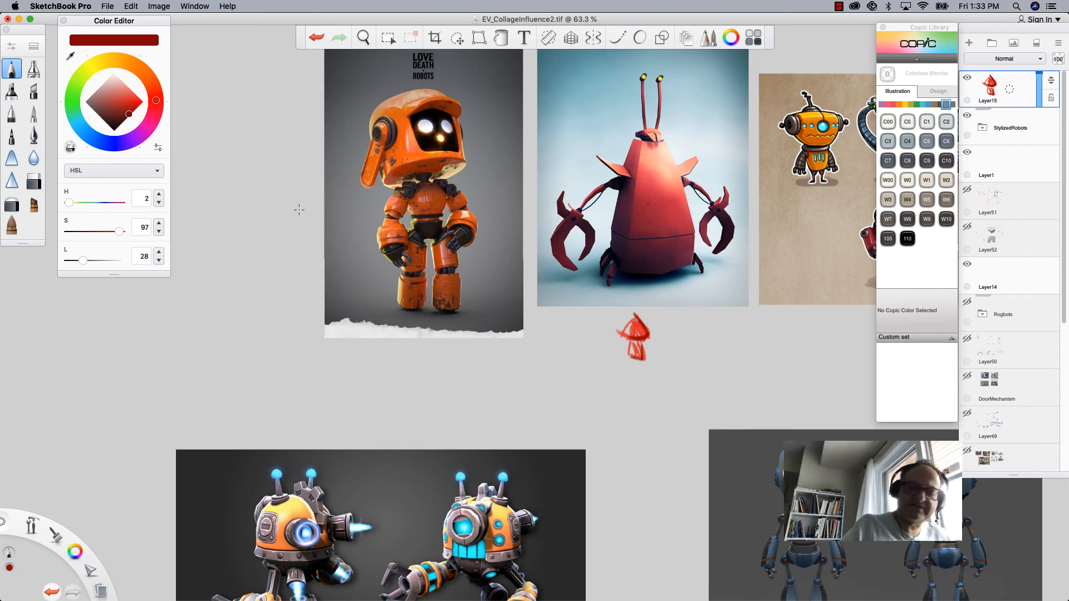
{"action": "left_click", "coordinate": [363, 38]}
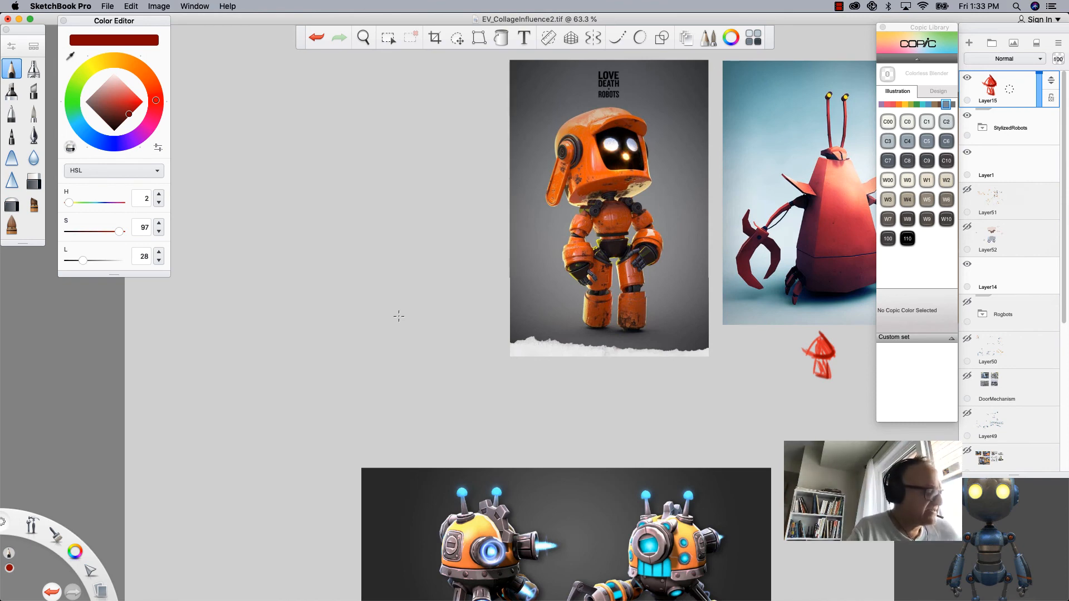
{"action": "mouse_move", "coordinate": [530, 178]}
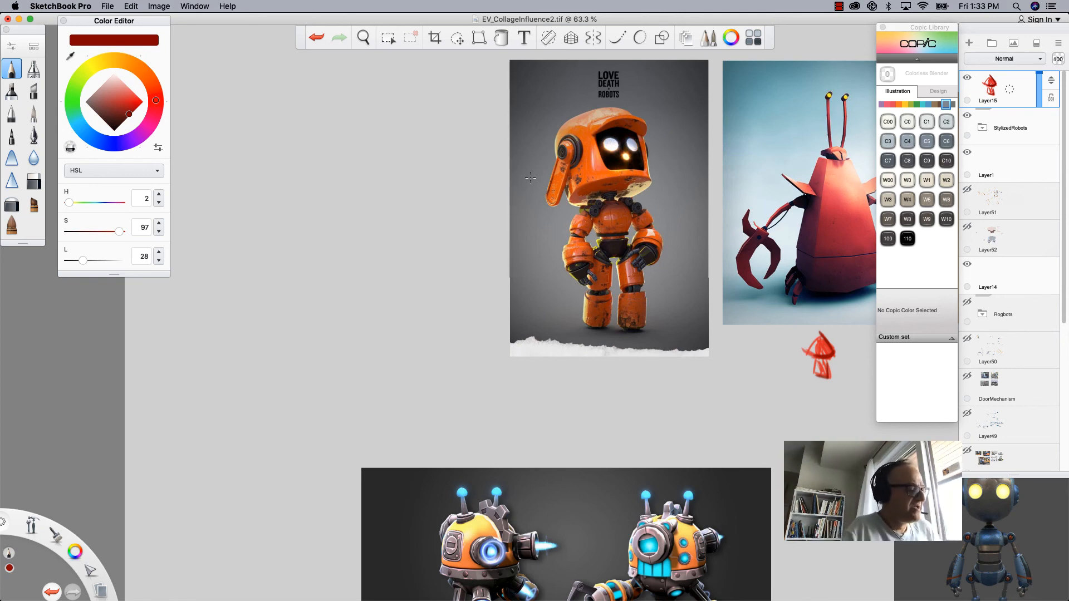
Sketch a boxy red robot head with visor and face details.
{"action": "left_click_drag", "start_coordinate": [385, 144], "coordinate": [391, 236]}
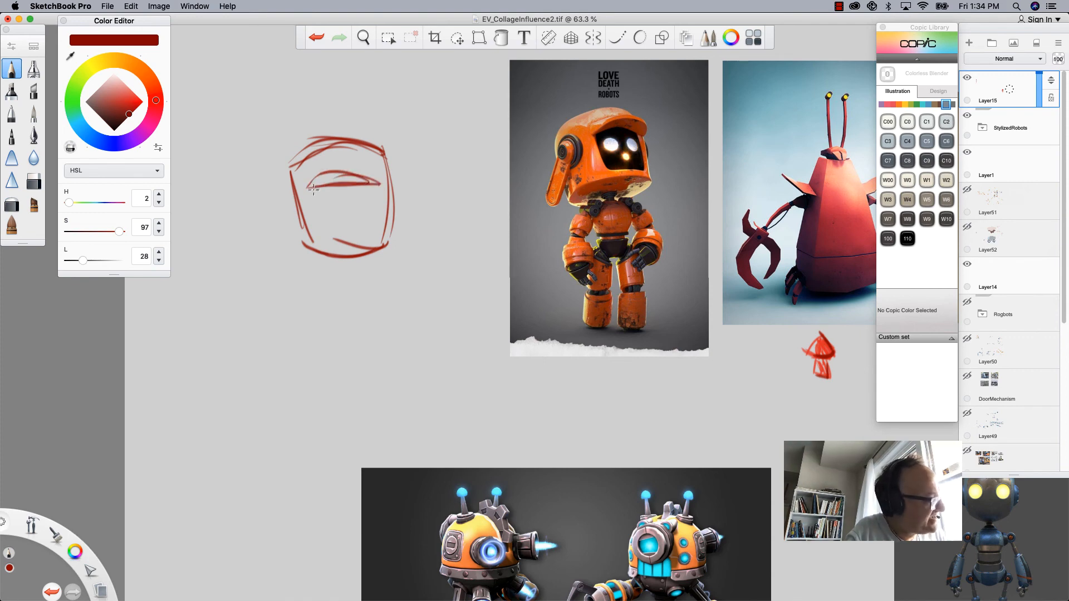
{"action": "left_click_drag", "start_coordinate": [307, 180], "coordinate": [379, 184]}
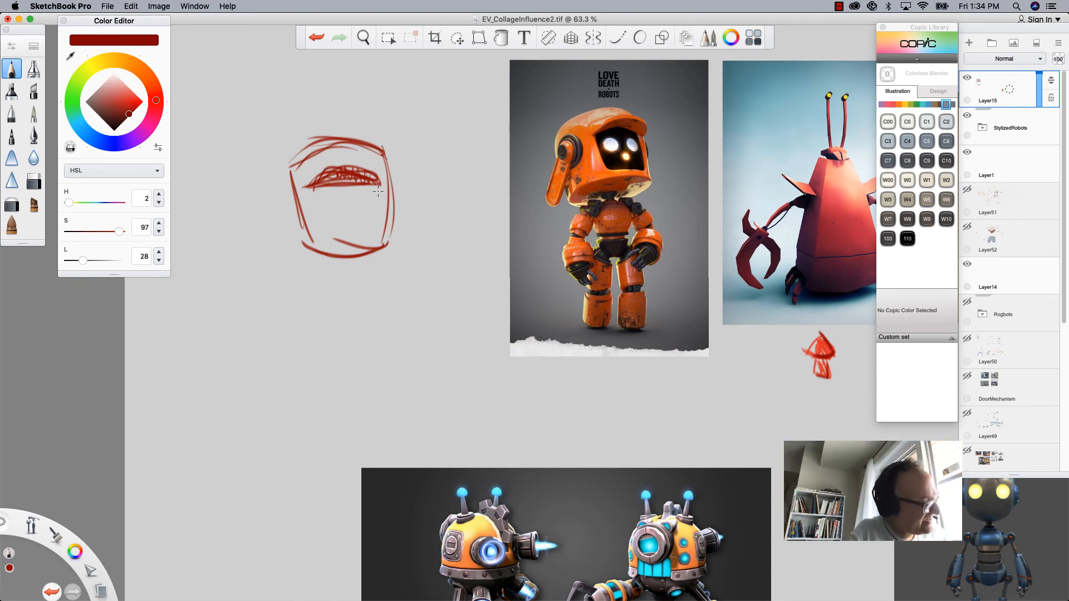
{"action": "left_click_drag", "start_coordinate": [379, 191], "coordinate": [369, 229]}
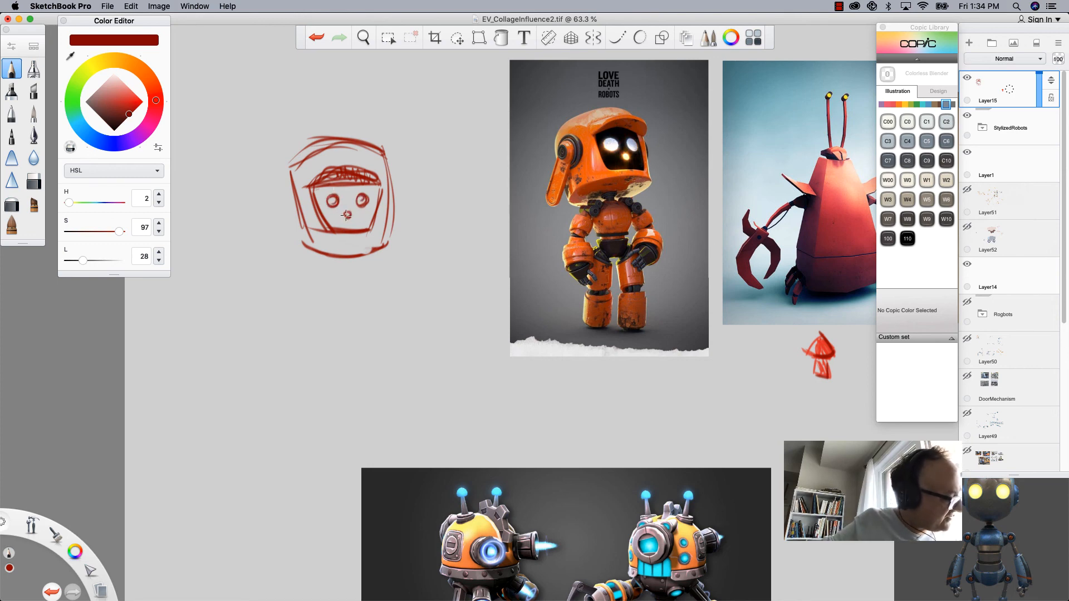
{"action": "mouse_move", "coordinate": [333, 121]}
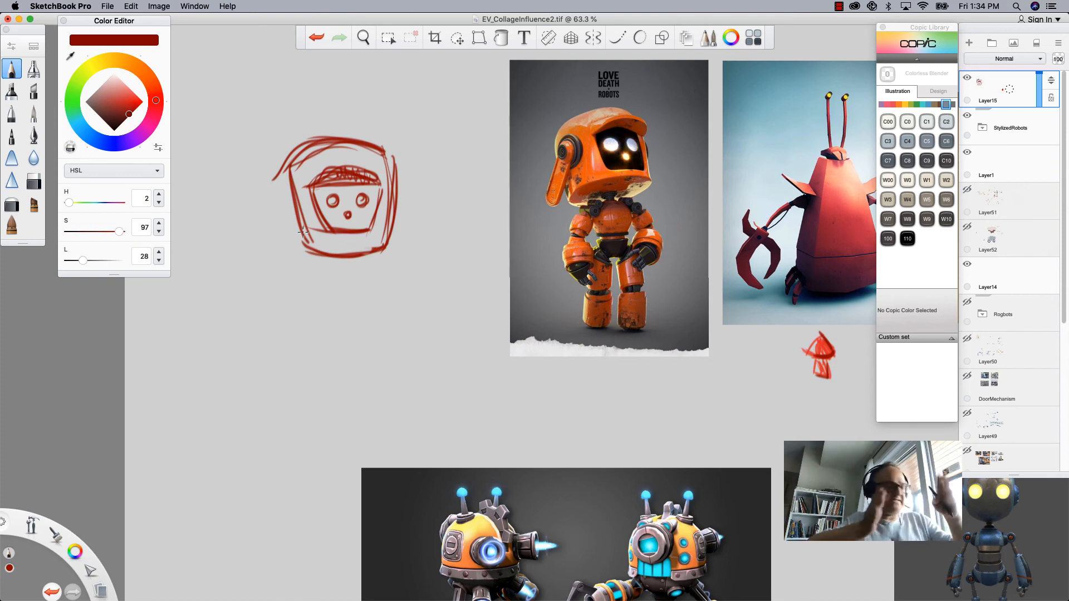
{"action": "mouse_move", "coordinate": [379, 143]}
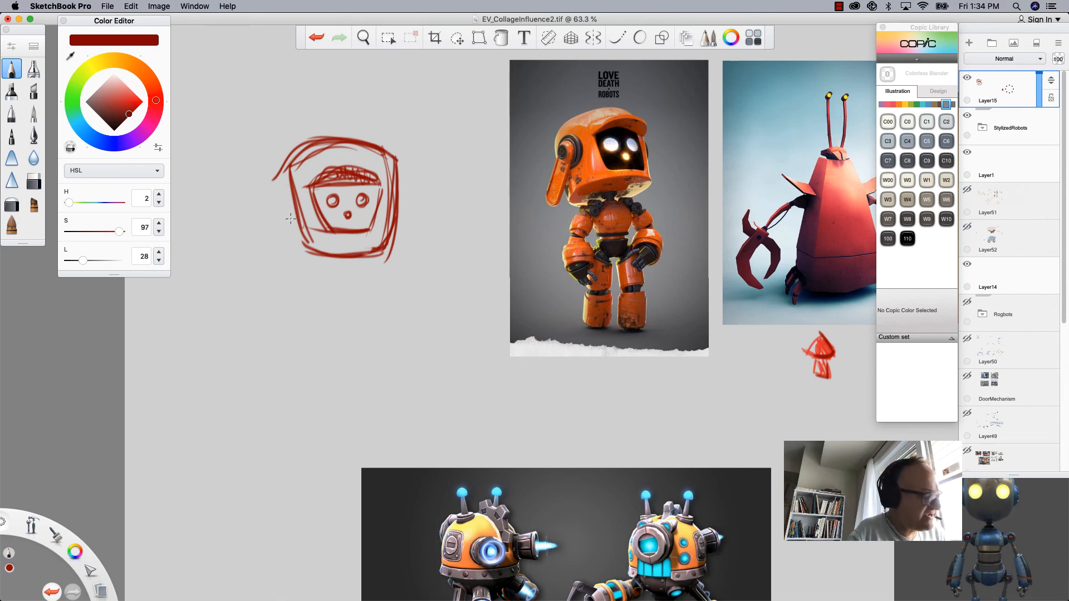
{"action": "mouse_move", "coordinate": [574, 156]}
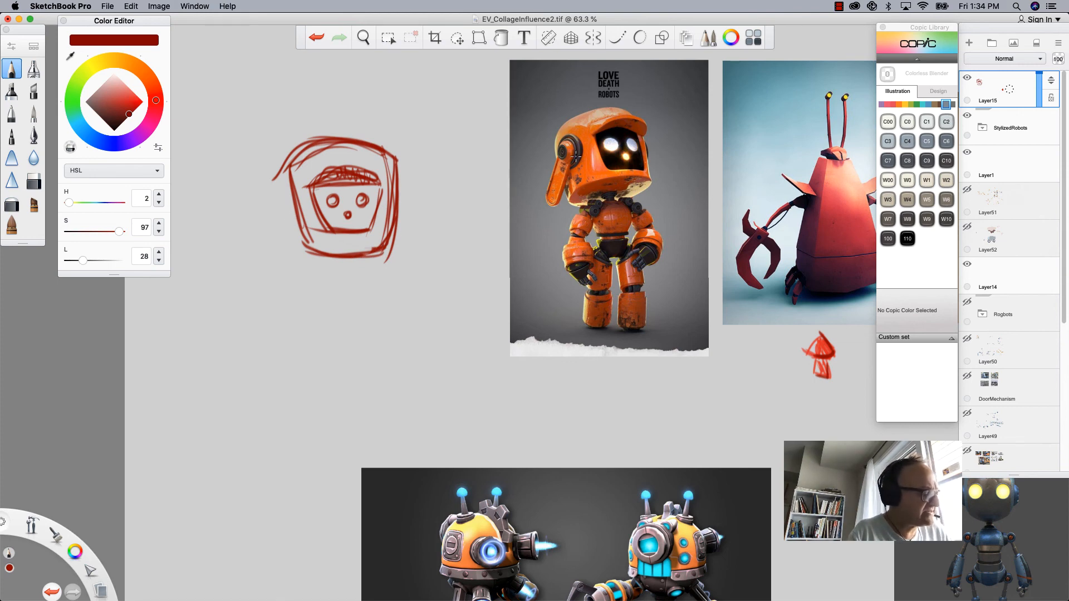
{"action": "mouse_move", "coordinate": [398, 183]}
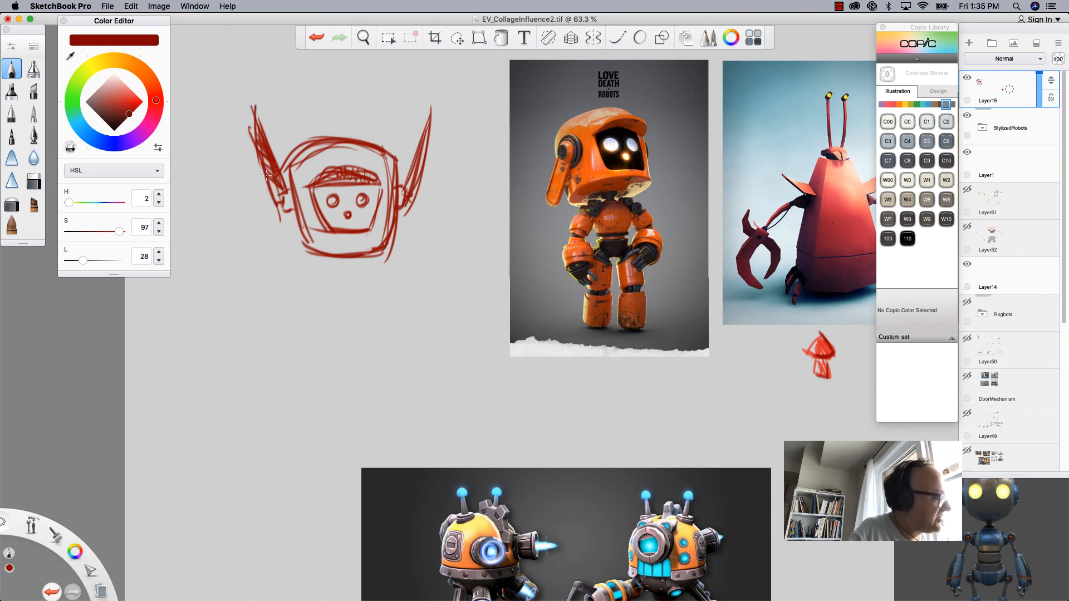
Add pointed ears to the head and an arrow pointing at one.
{"action": "left_click_drag", "start_coordinate": [430, 116], "coordinate": [405, 211]}
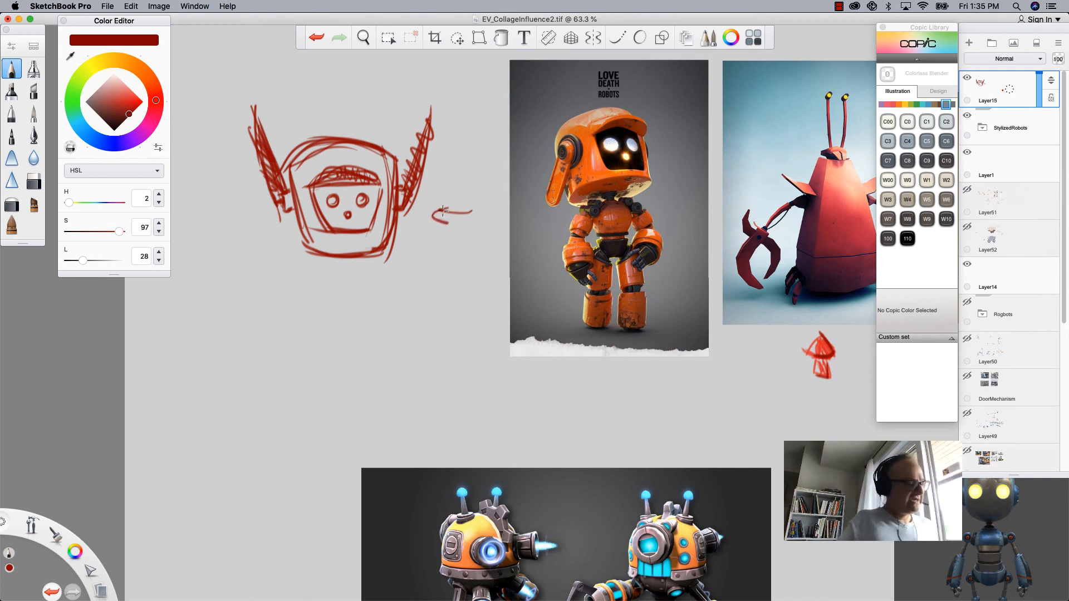
{"action": "left_click", "coordinate": [363, 38]}
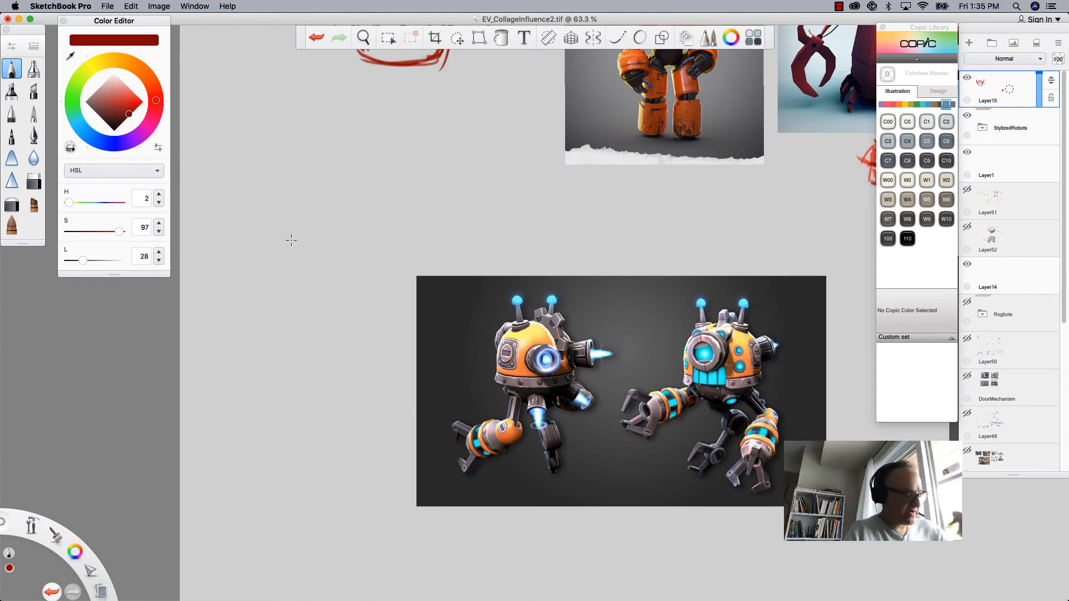
{"action": "mouse_move", "coordinate": [502, 458]}
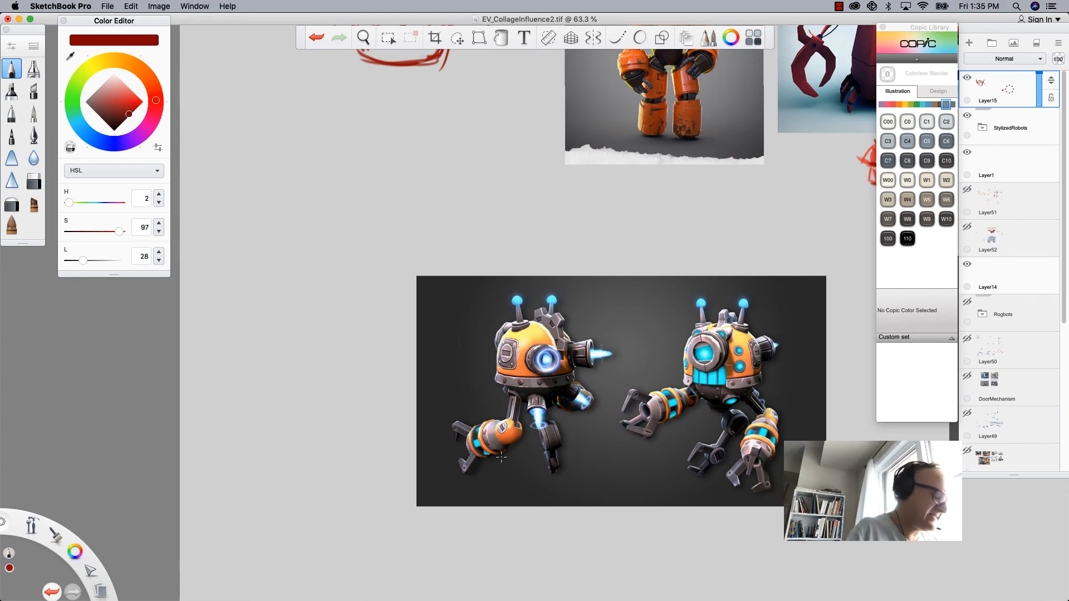
{"action": "mouse_move", "coordinate": [572, 327]}
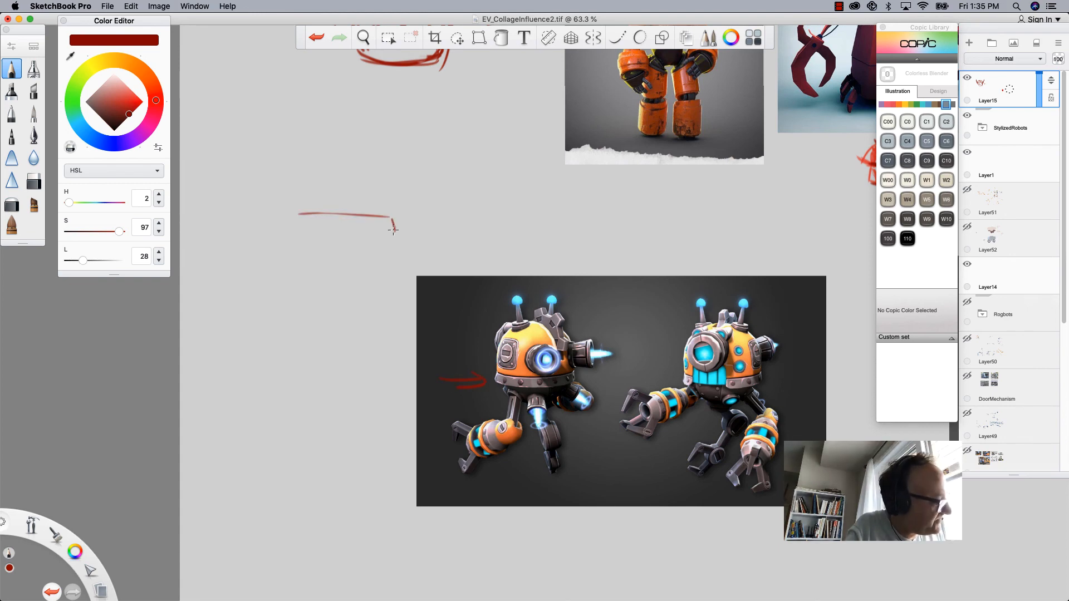
Draw the three-panel strip with circles and an arrow at the orange robot.
{"action": "left_click_drag", "start_coordinate": [296, 214], "coordinate": [394, 228]}
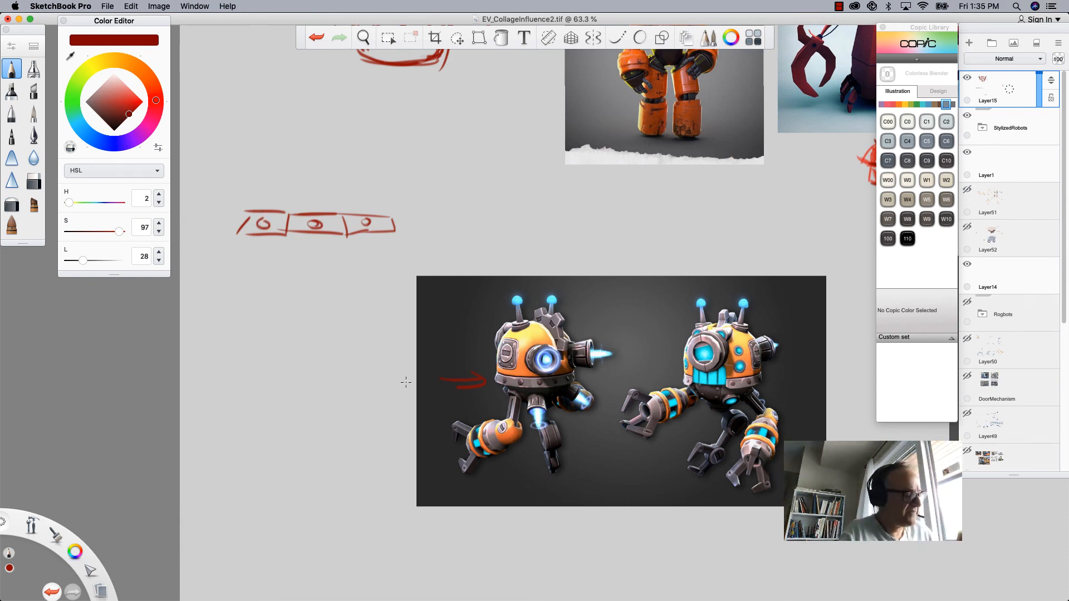
{"action": "mouse_move", "coordinate": [587, 327]}
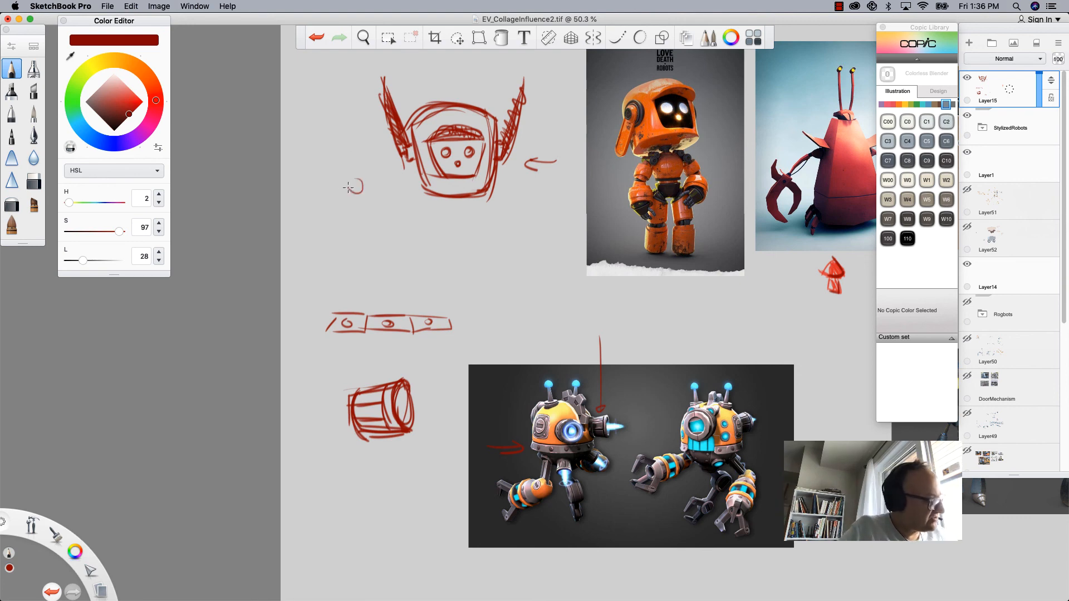
Sketch the red barrel cylinder and an arrow from the capsule antenna to the head.
{"action": "left_click_drag", "start_coordinate": [348, 184], "coordinate": [349, 256]}
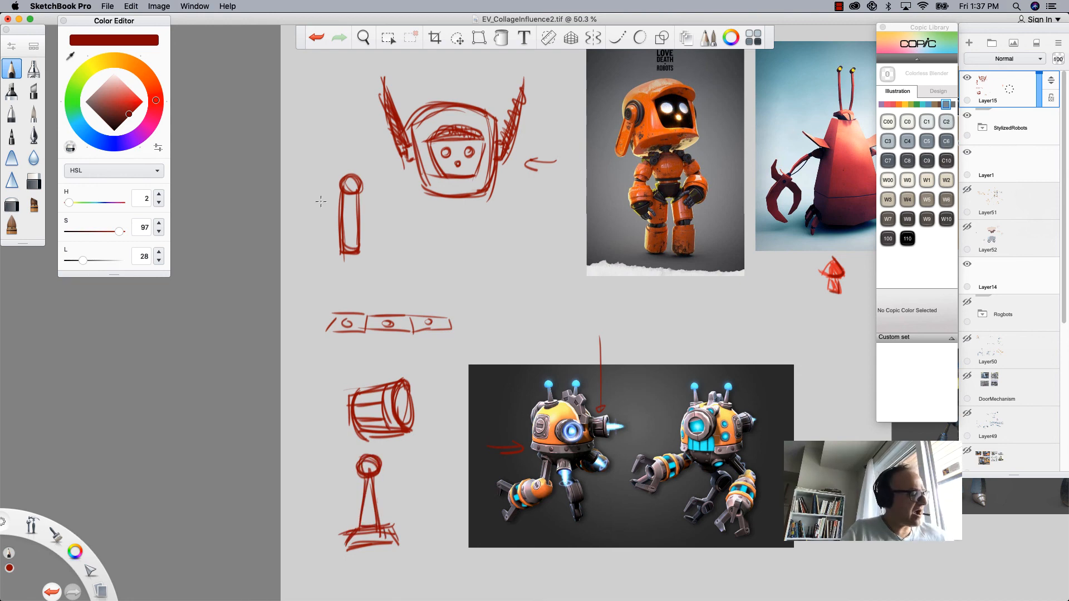
{"action": "mouse_move", "coordinate": [375, 221]}
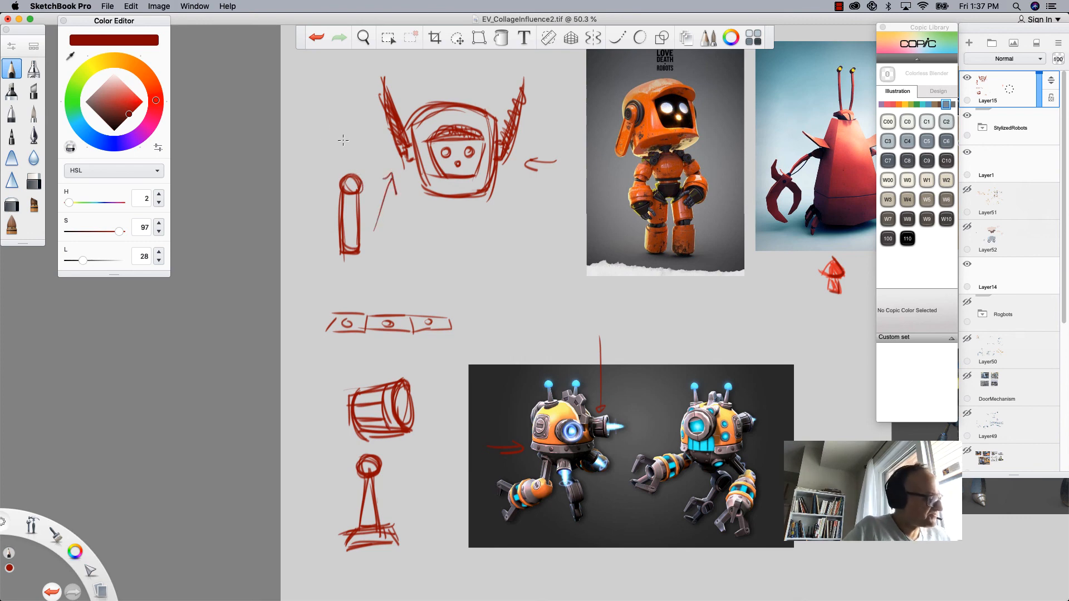
{"action": "left_click_drag", "start_coordinate": [317, 68], "coordinate": [337, 144]}
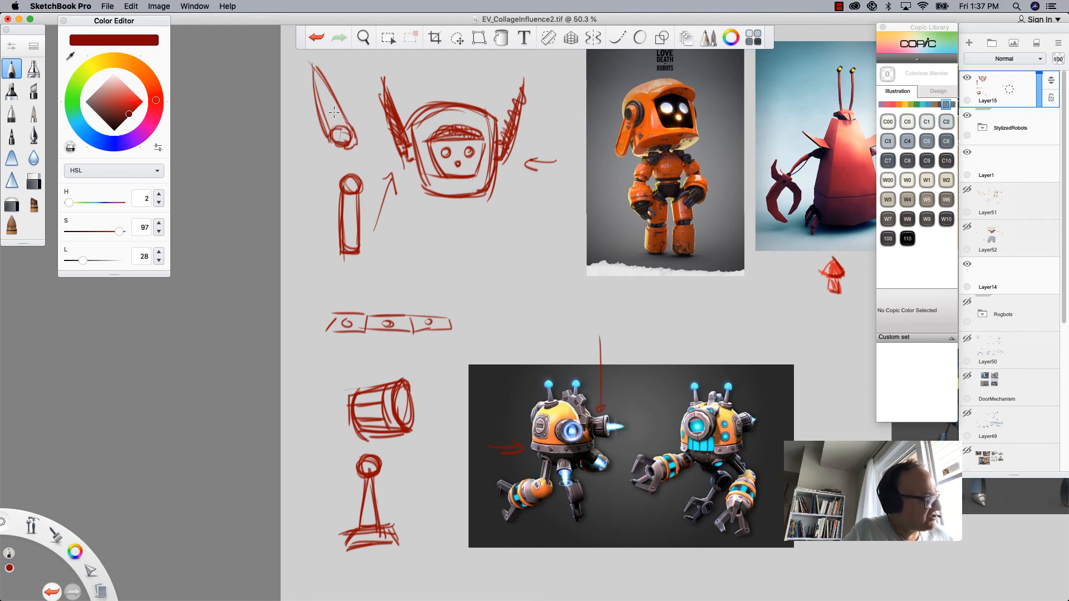
{"action": "mouse_move", "coordinate": [331, 112]}
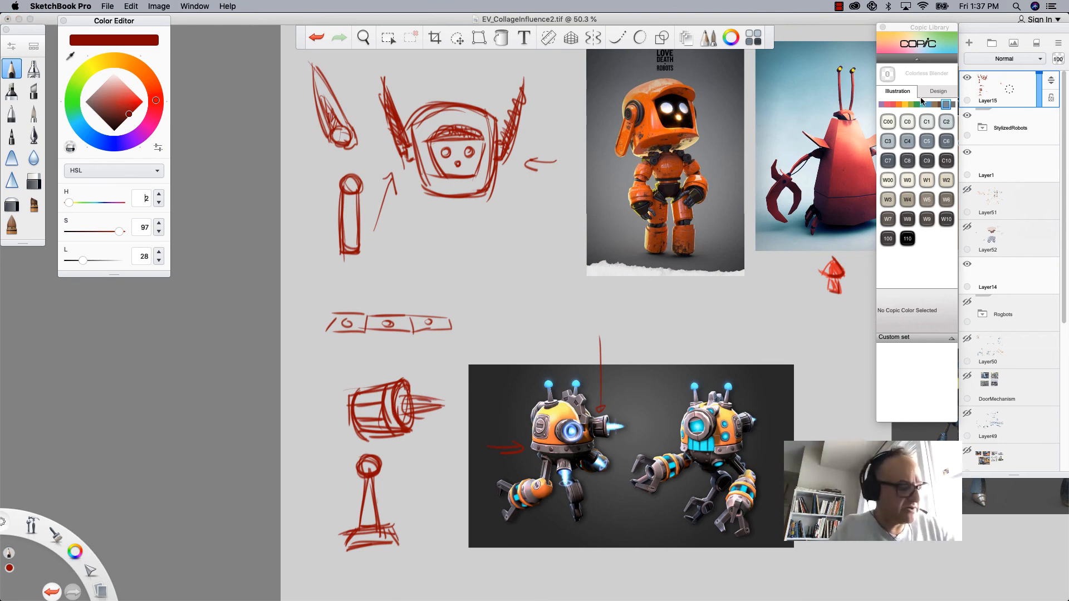
Airbrush a soft blue blast glow from the barrel, then return to the pencil.
{"action": "left_click", "coordinate": [945, 180]}
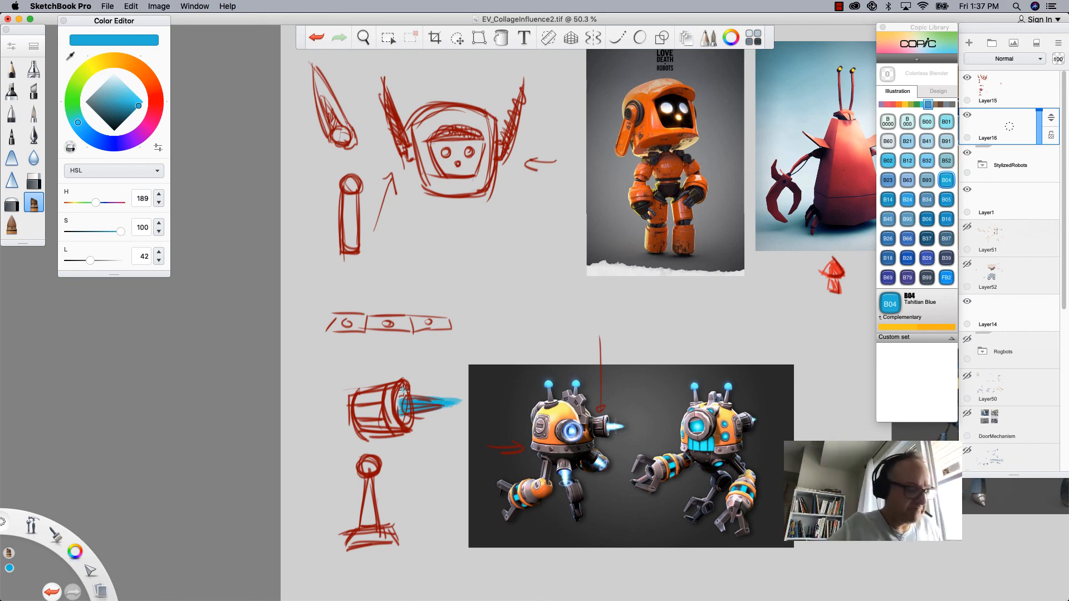
{"action": "left_click", "coordinate": [927, 199]}
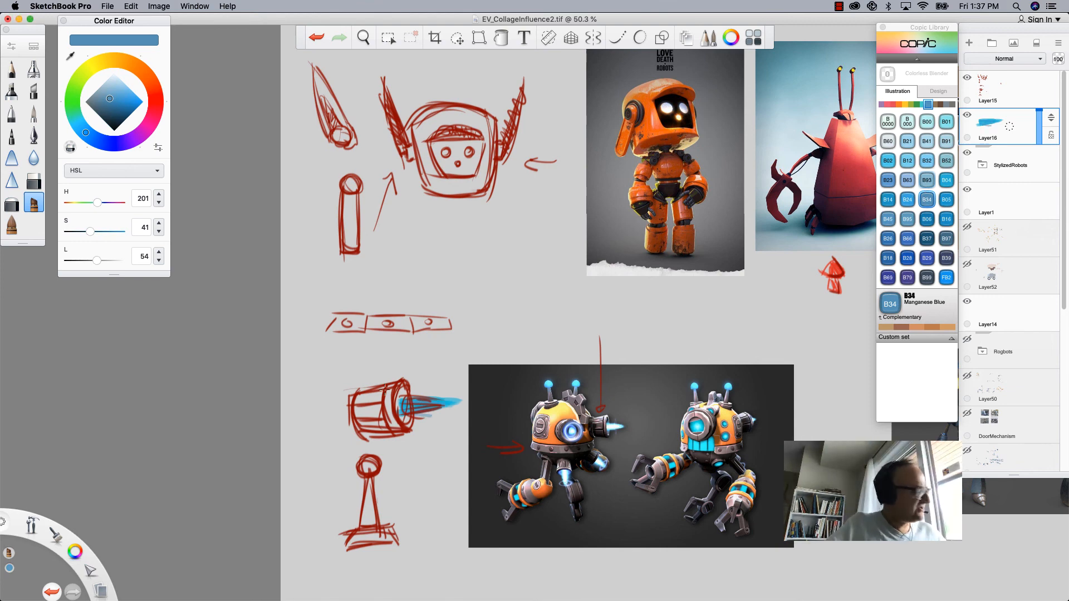
{"action": "mouse_move", "coordinate": [11, 71]}
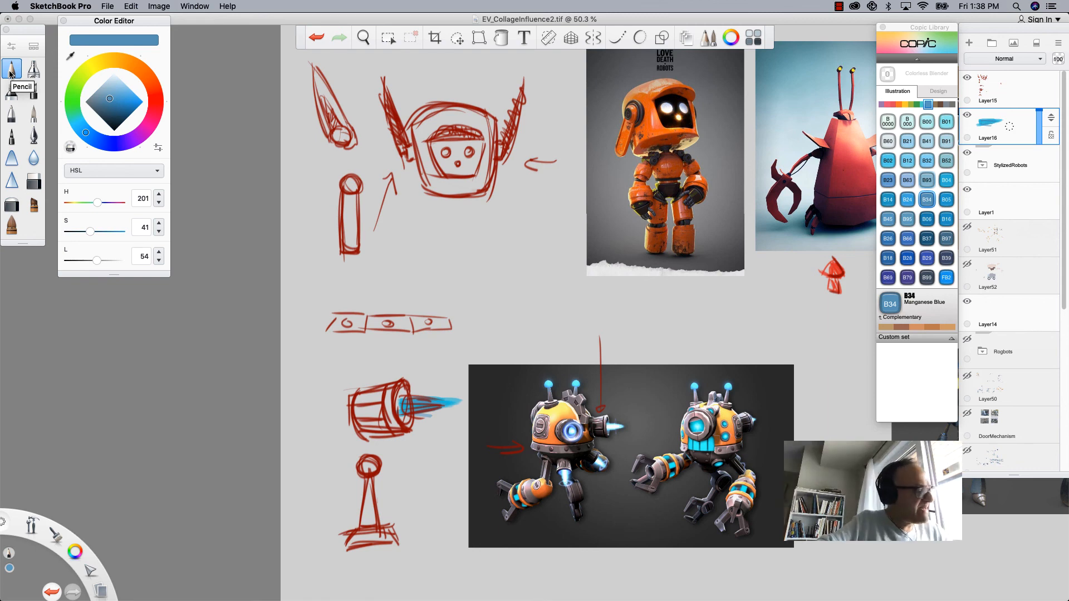
{"action": "left_click", "coordinate": [156, 100]}
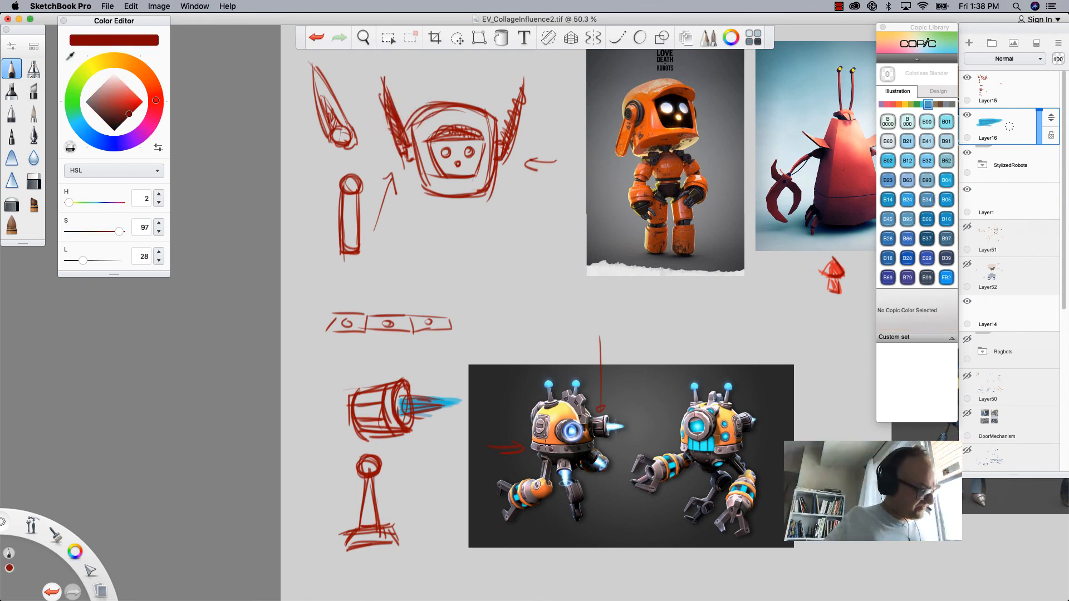
Draw a red round wheel with crossed lines beside the orange robots reference.
{"action": "left_click", "coordinate": [363, 38]}
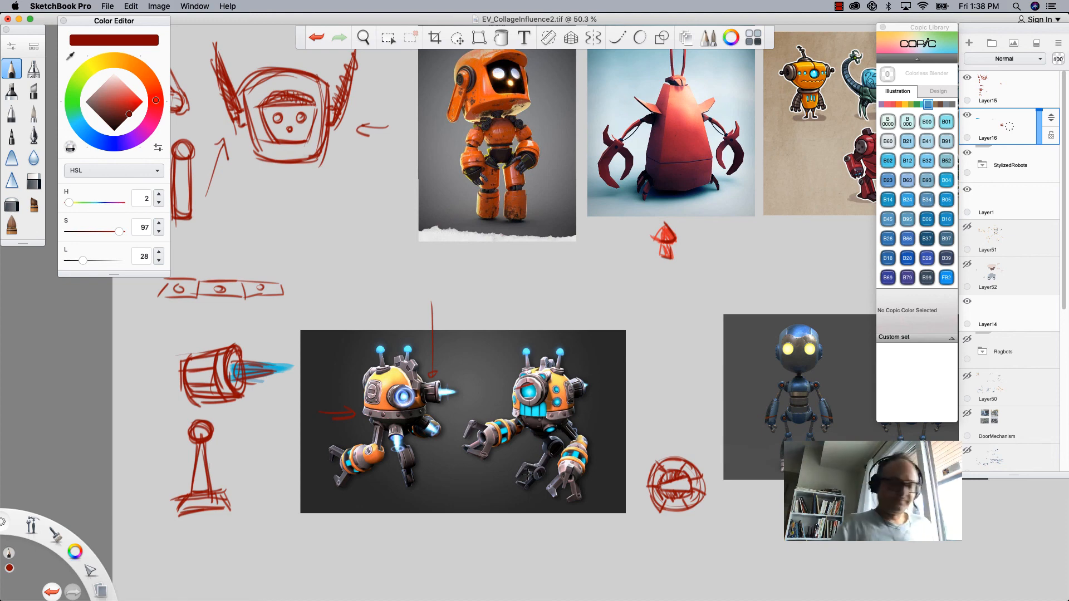
{"action": "left_click", "coordinate": [363, 38]}
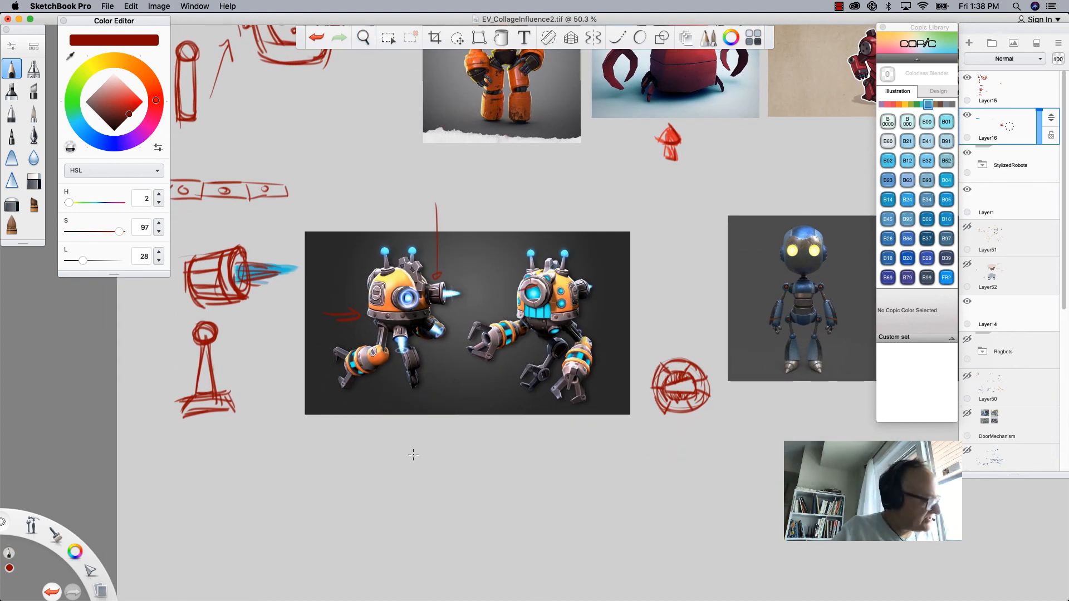
{"action": "mouse_move", "coordinate": [412, 455]}
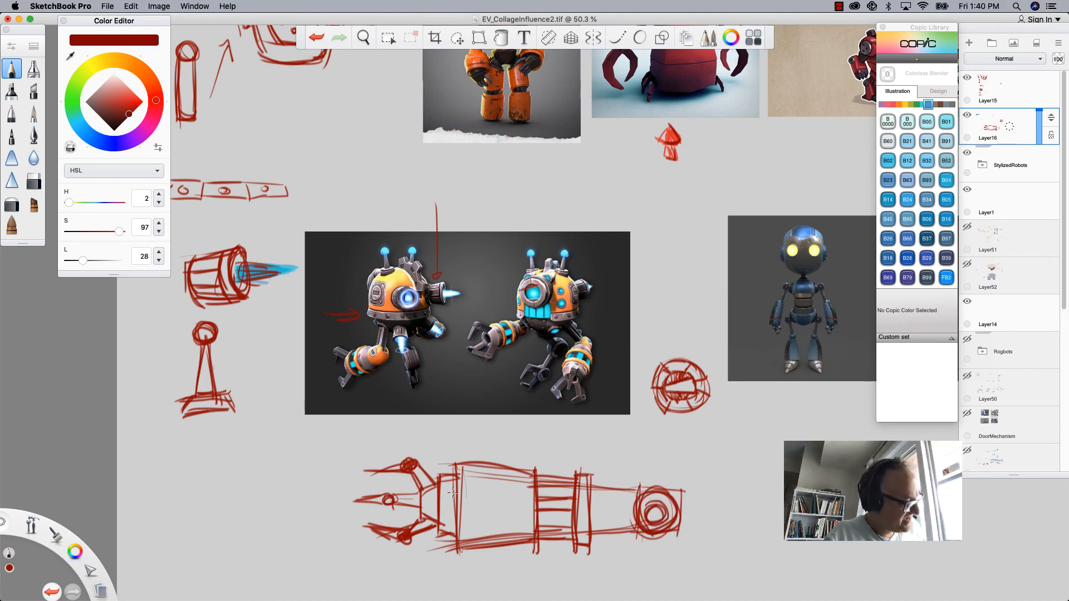
{"action": "mouse_move", "coordinate": [450, 557]}
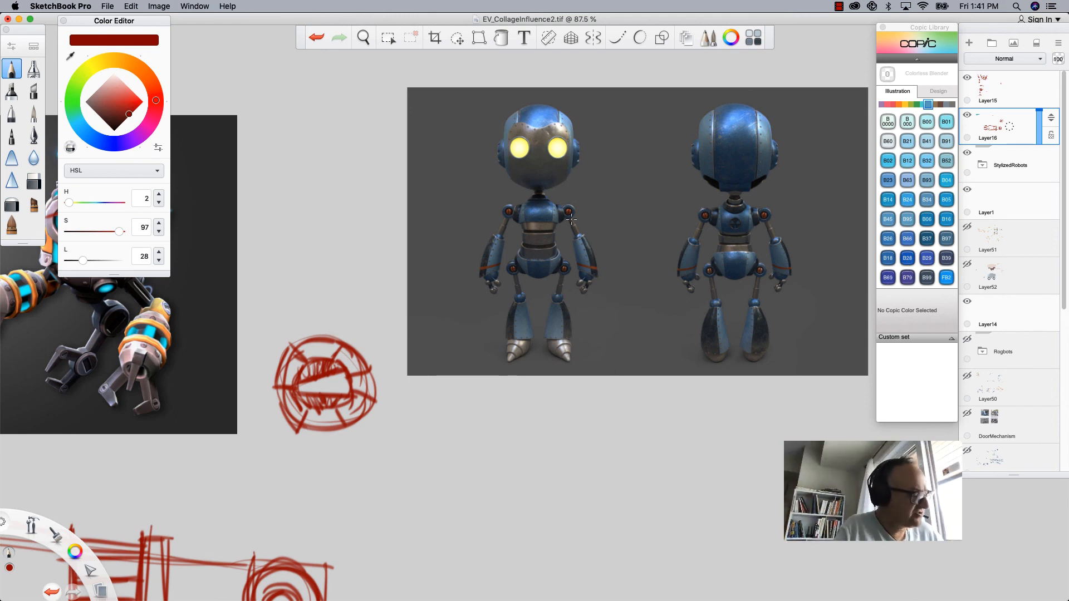
{"action": "mouse_move", "coordinate": [630, 423]}
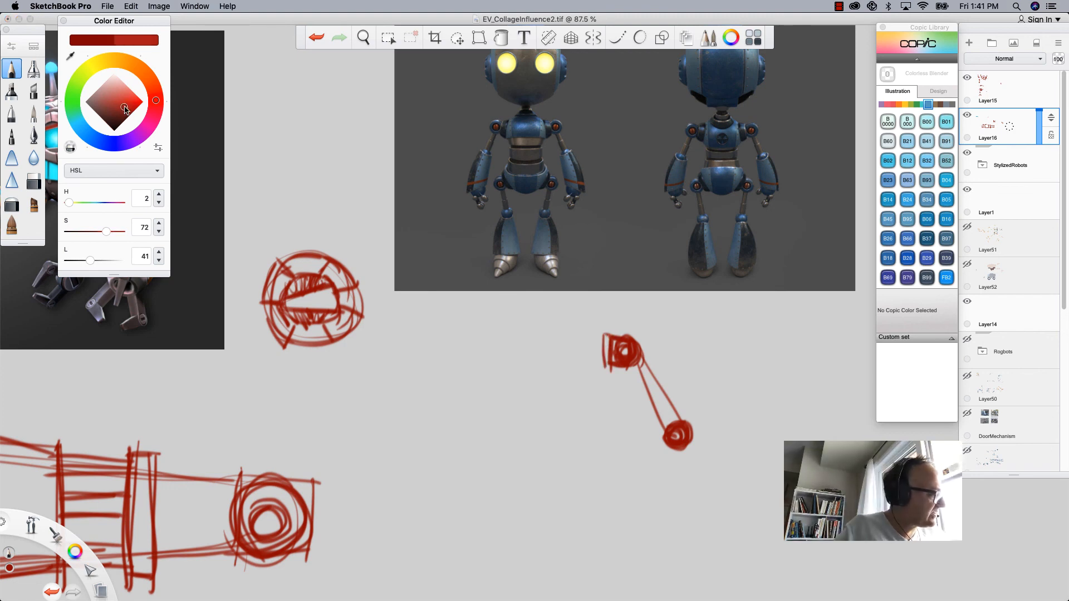
Zoom and pan to the crab robot and sticker-robot reference images.
{"action": "left_click_drag", "start_coordinate": [125, 109], "coordinate": [122, 100]}
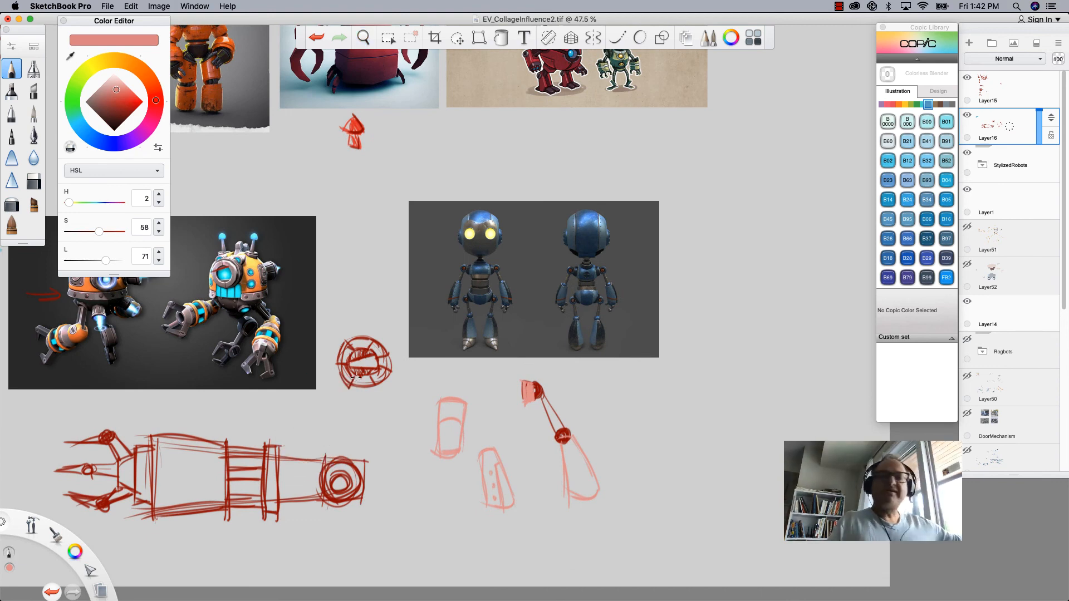
{"action": "scroll", "scroll_direction": "up", "scroll_amount": 3}
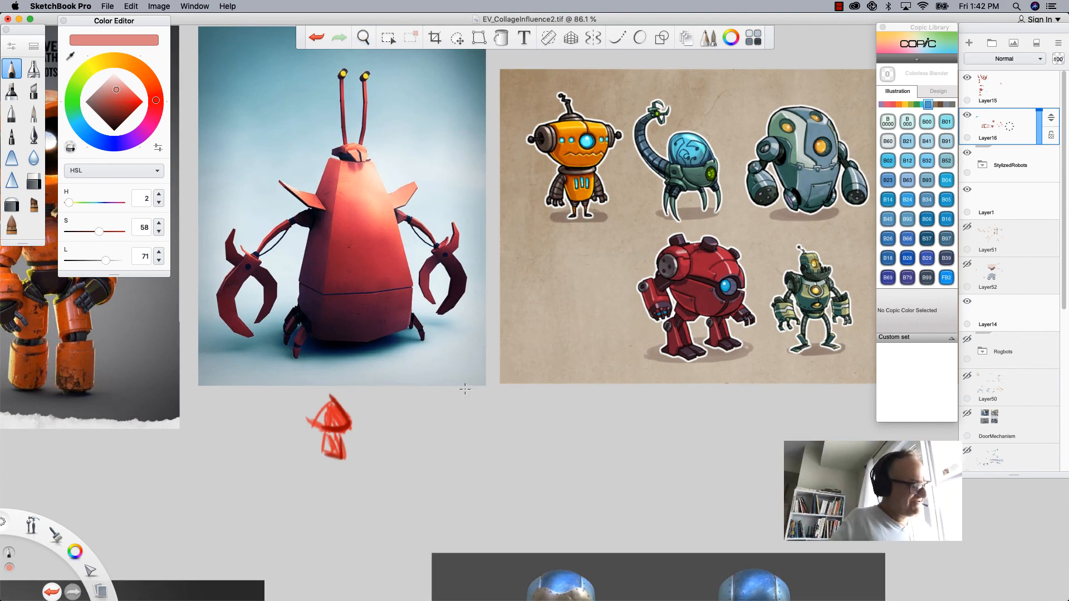
Sketch a light red cone form just above the sticker-robot reference with the pencil.
{"action": "left_click", "coordinate": [363, 38]}
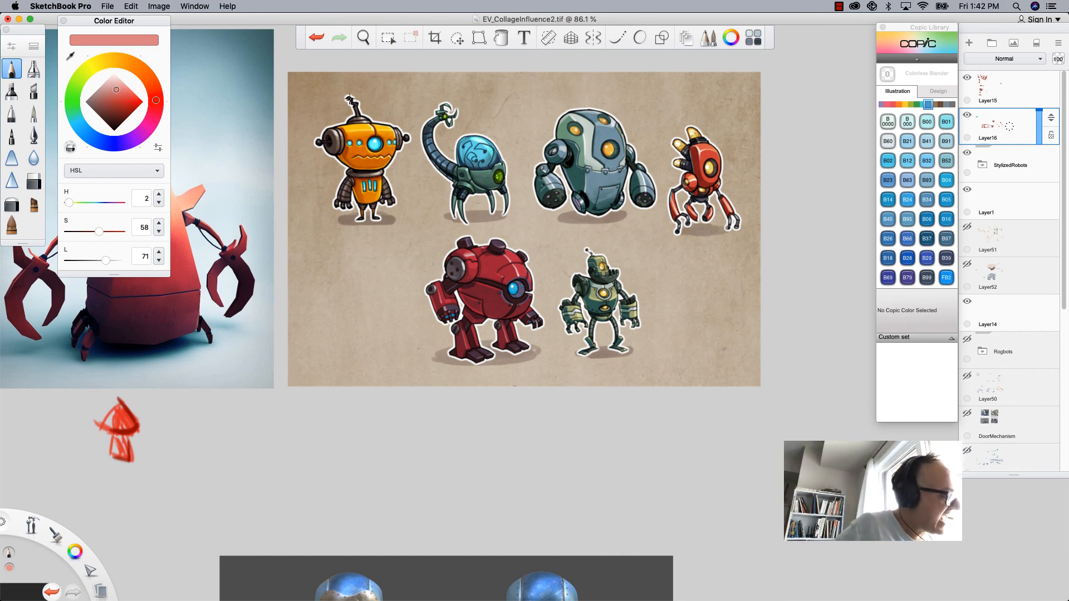
{"action": "mouse_move", "coordinate": [277, 140]}
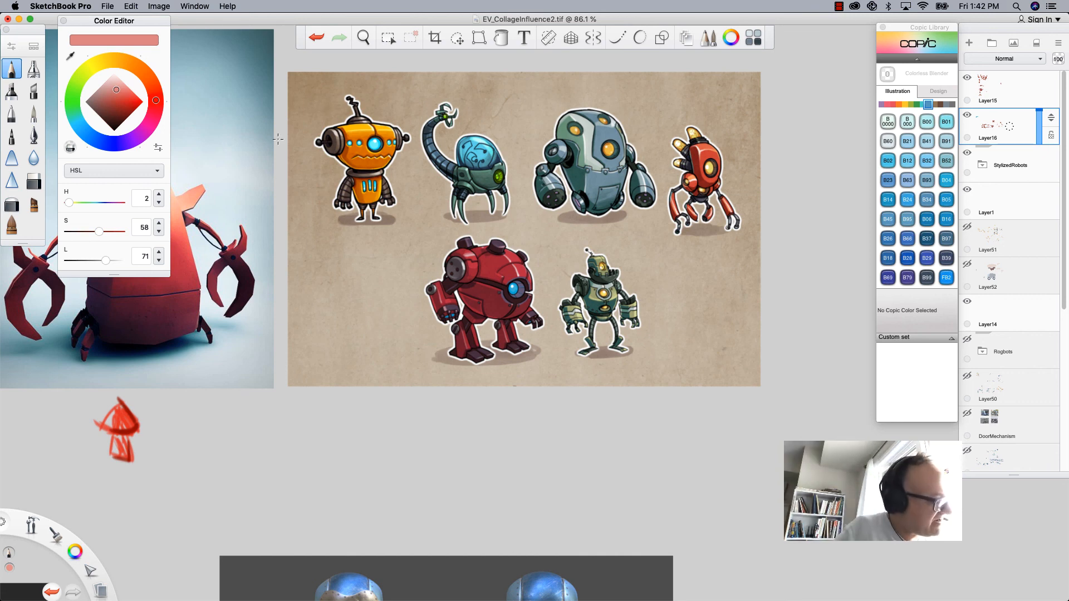
{"action": "mouse_move", "coordinate": [510, 276]}
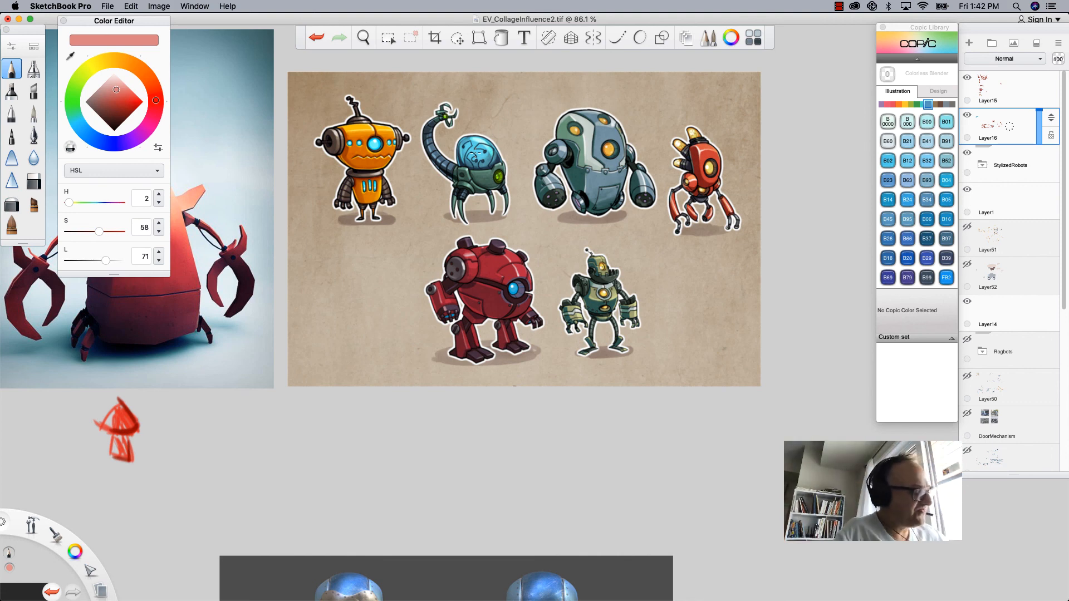
{"action": "mouse_move", "coordinate": [568, 108]}
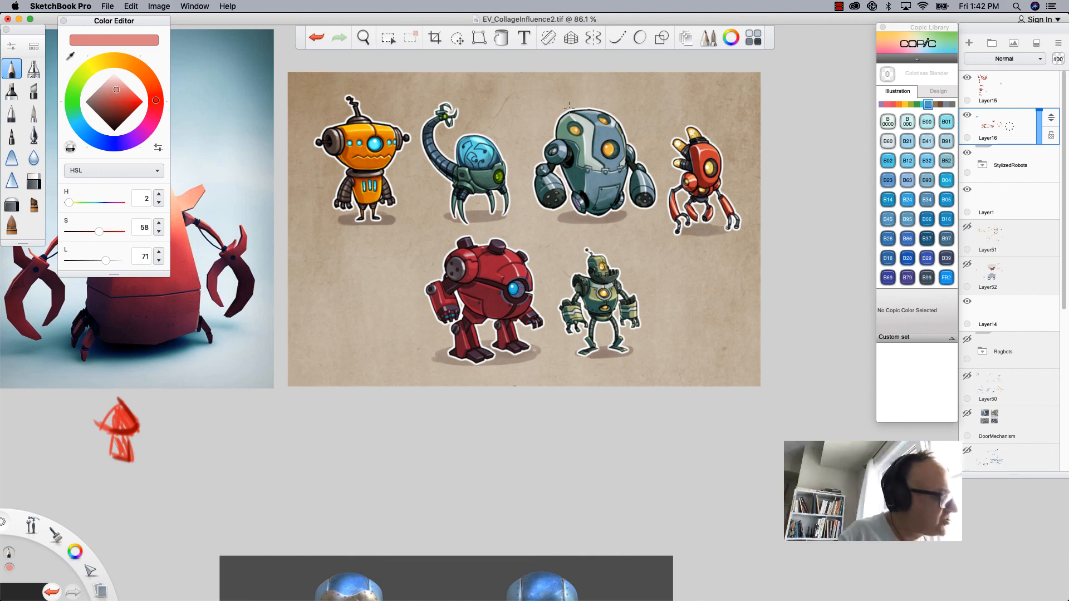
{"action": "left_click", "coordinate": [363, 38]}
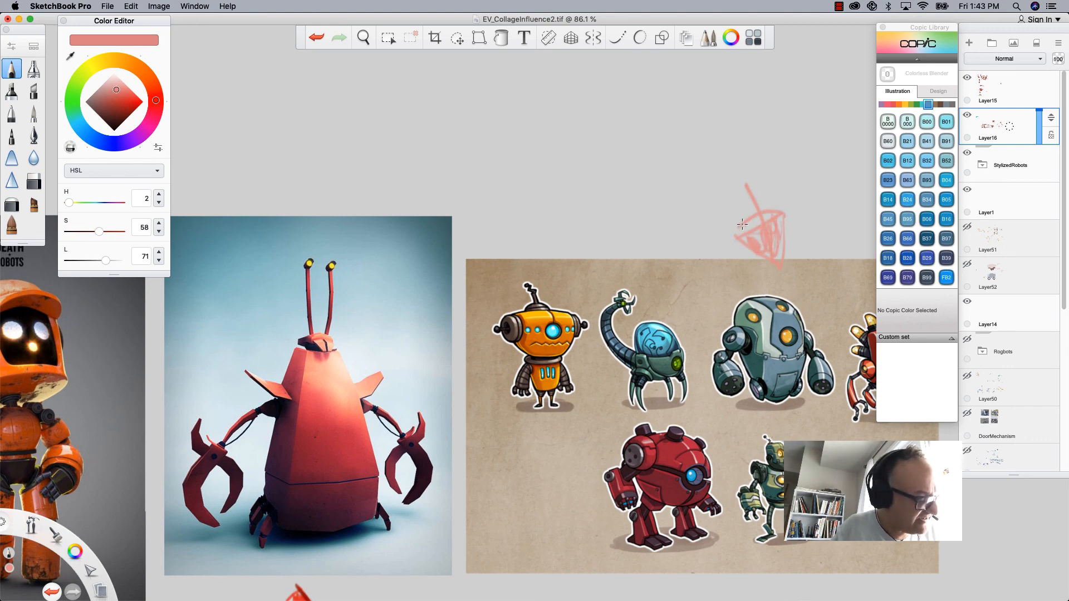
Add a new blank layer to the collage's layer stack for the next sketch.
{"action": "left_click", "coordinate": [363, 38]}
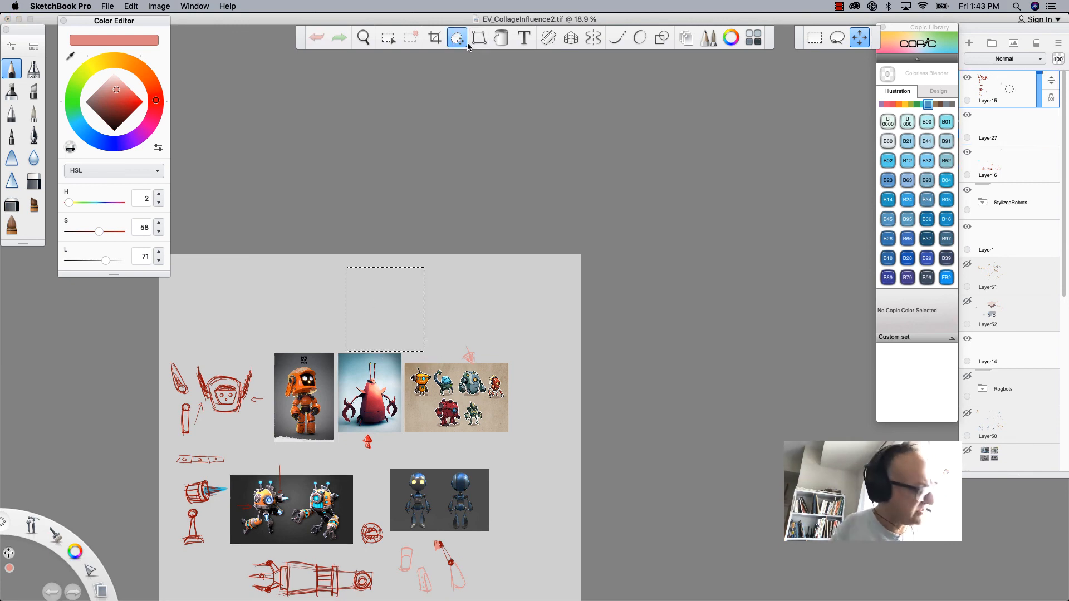
{"action": "mouse_move", "coordinate": [456, 37]}
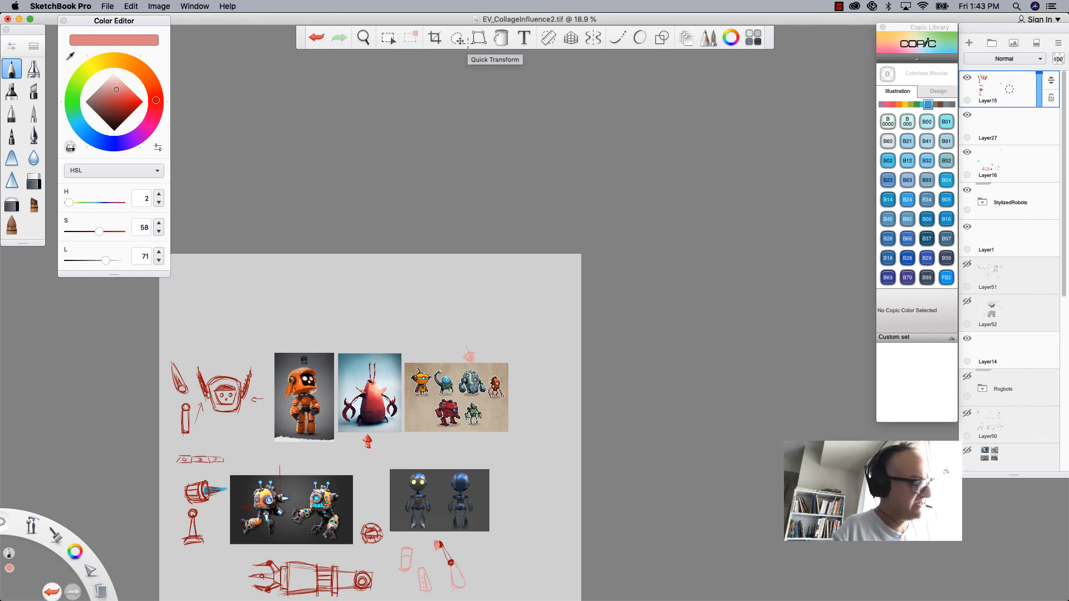
Move the red head sketch into the open space above the references with Quick Transform.
{"action": "left_click", "coordinate": [456, 38]}
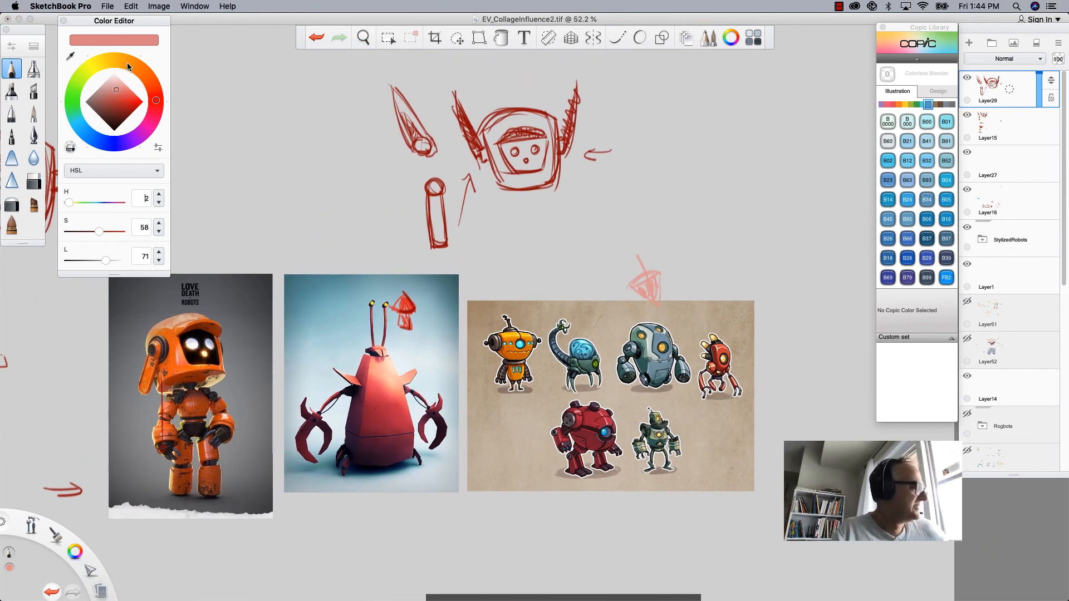
Pick a bright saturated pink and start drawing the pointed-ear robot head beside the red one.
{"action": "left_click", "coordinate": [131, 101]}
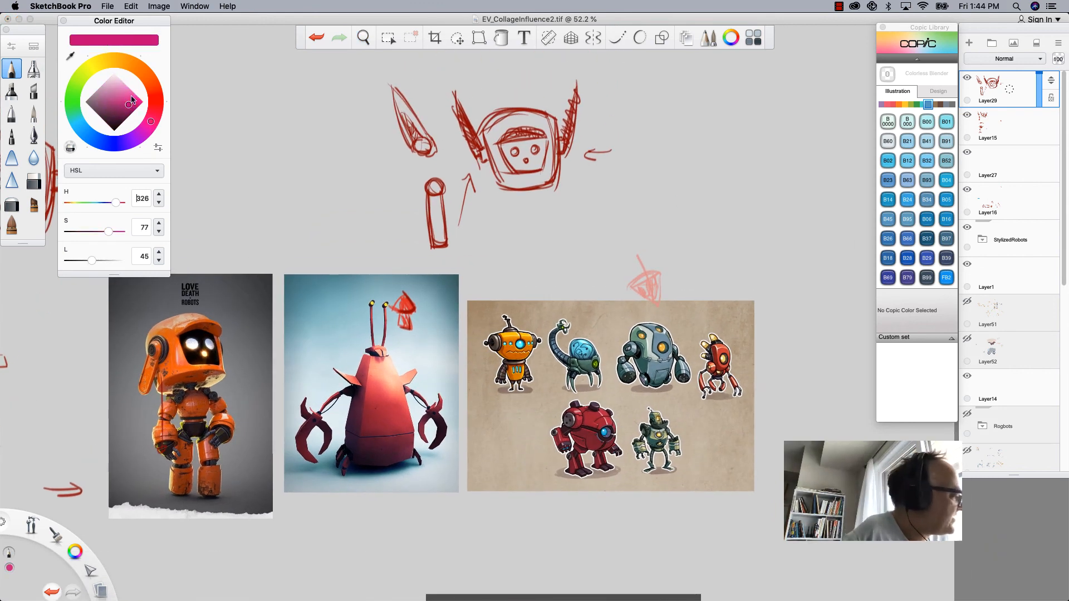
{"action": "left_click_drag", "start_coordinate": [131, 100], "coordinate": [132, 95]}
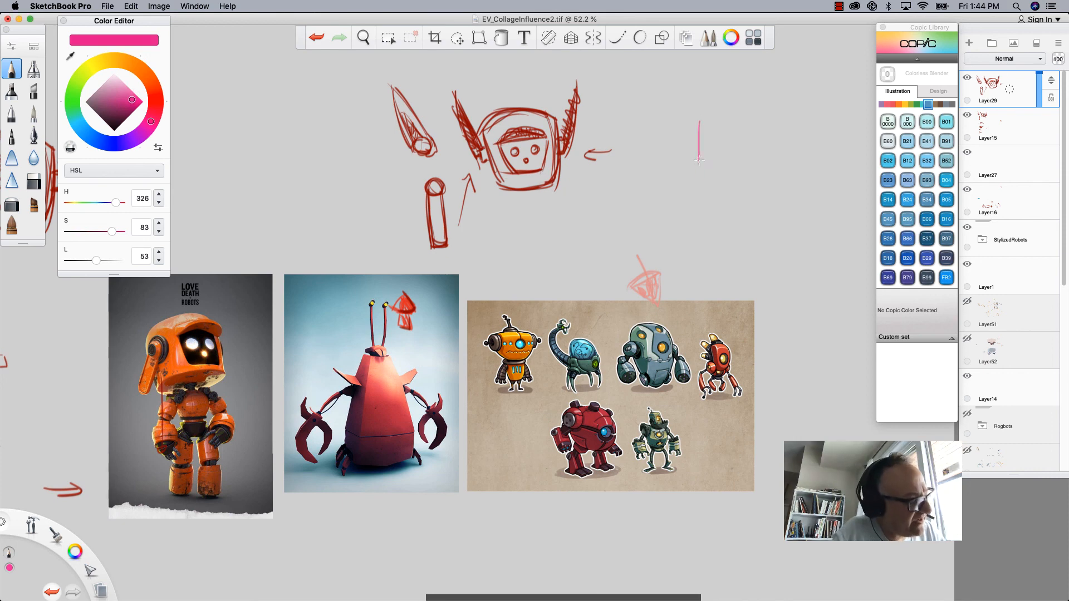
{"action": "left_click_drag", "start_coordinate": [633, 119], "coordinate": [672, 202]}
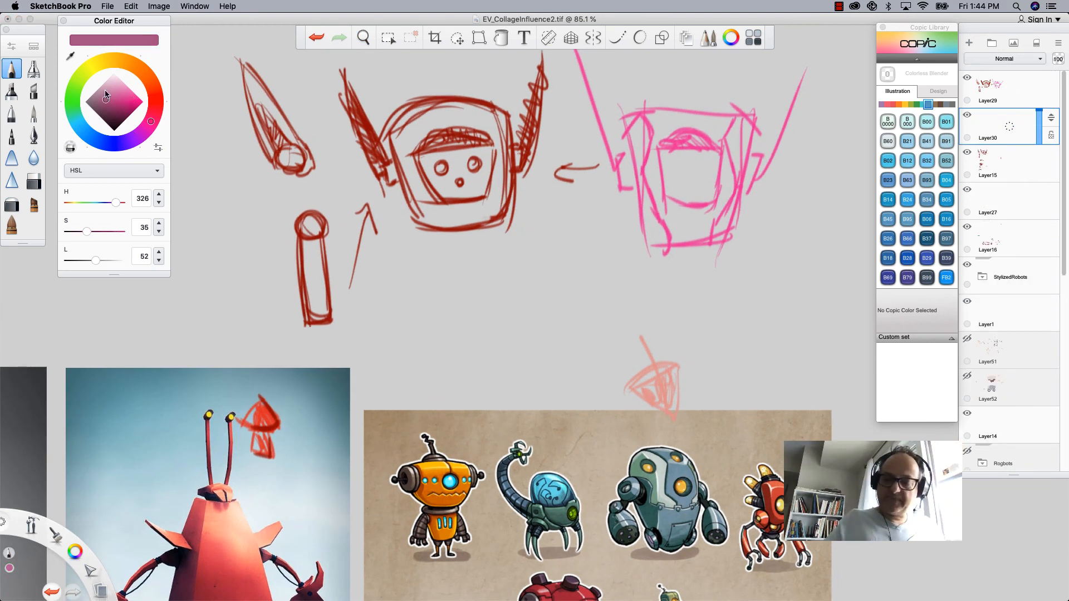
{"action": "mouse_move", "coordinate": [34, 201]}
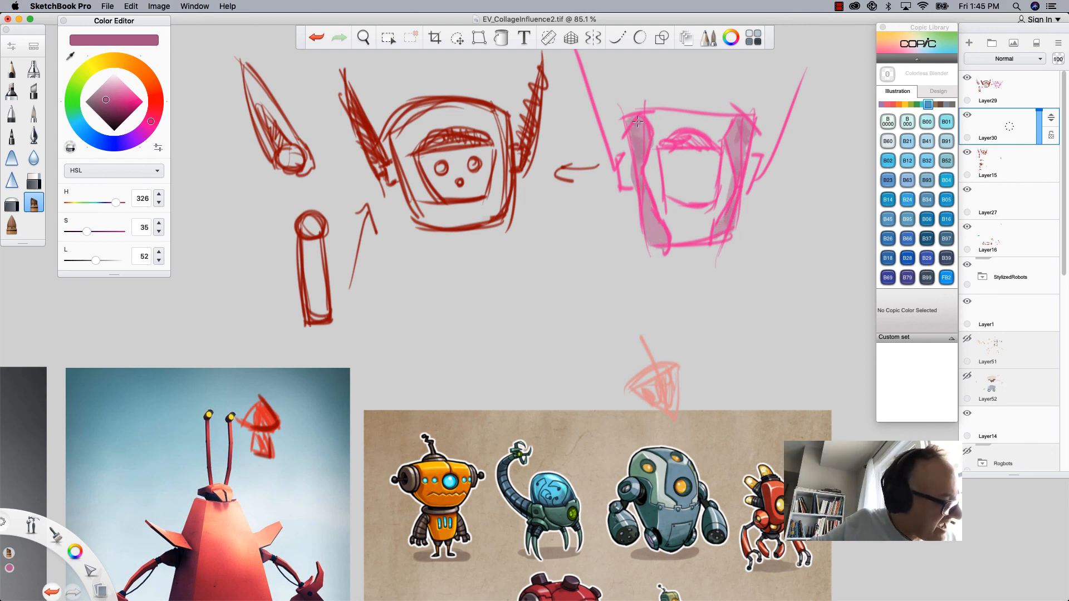
Choose a dark purple shade for painting the pink head's face panel.
{"action": "left_click", "coordinate": [107, 100]}
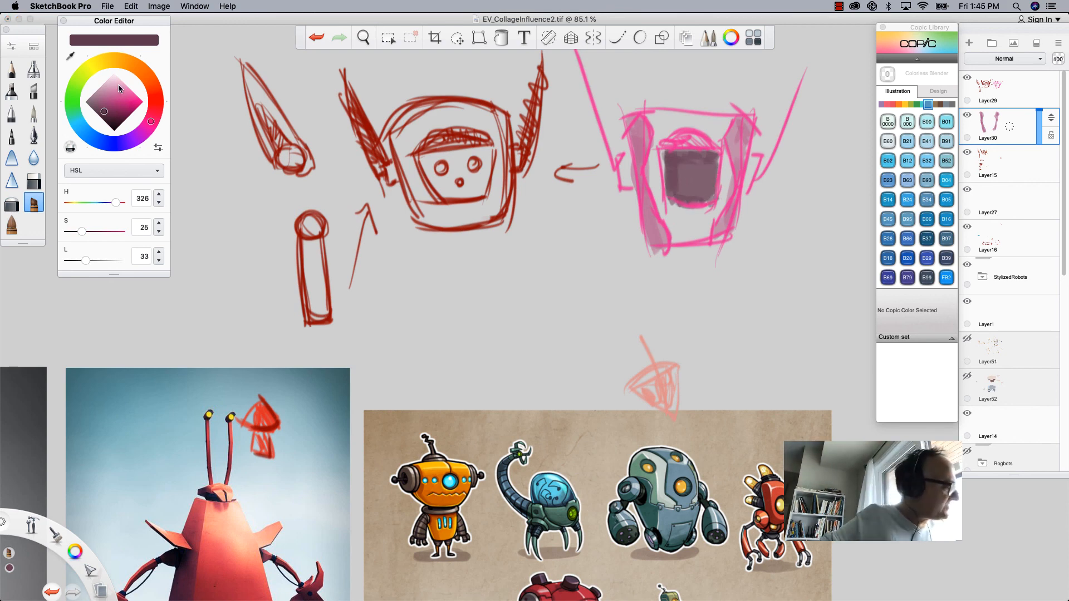
{"action": "left_click", "coordinate": [128, 104]}
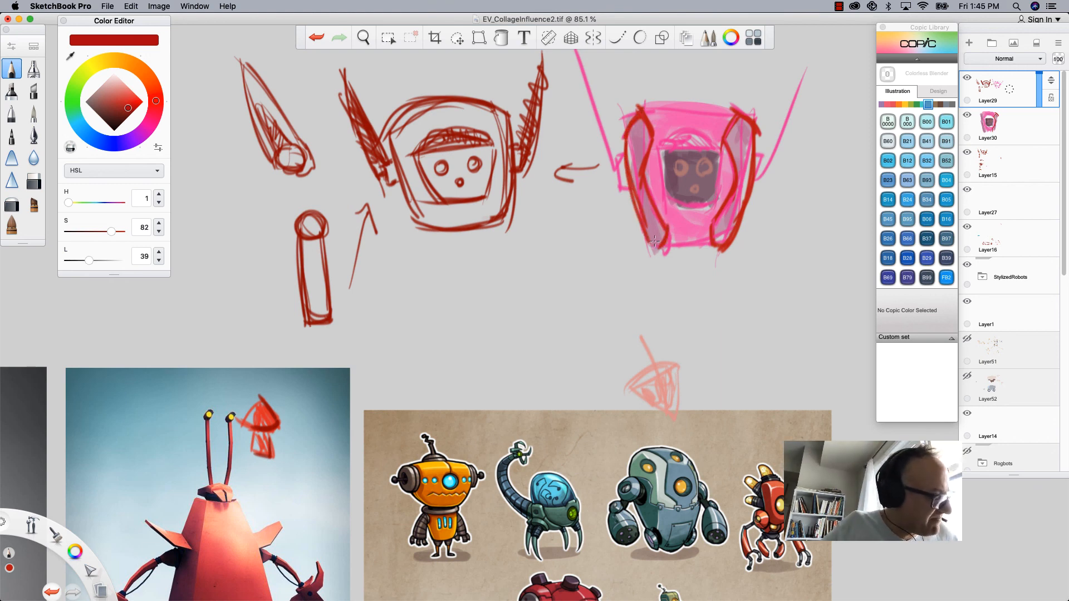
{"action": "mouse_move", "coordinate": [642, 224]}
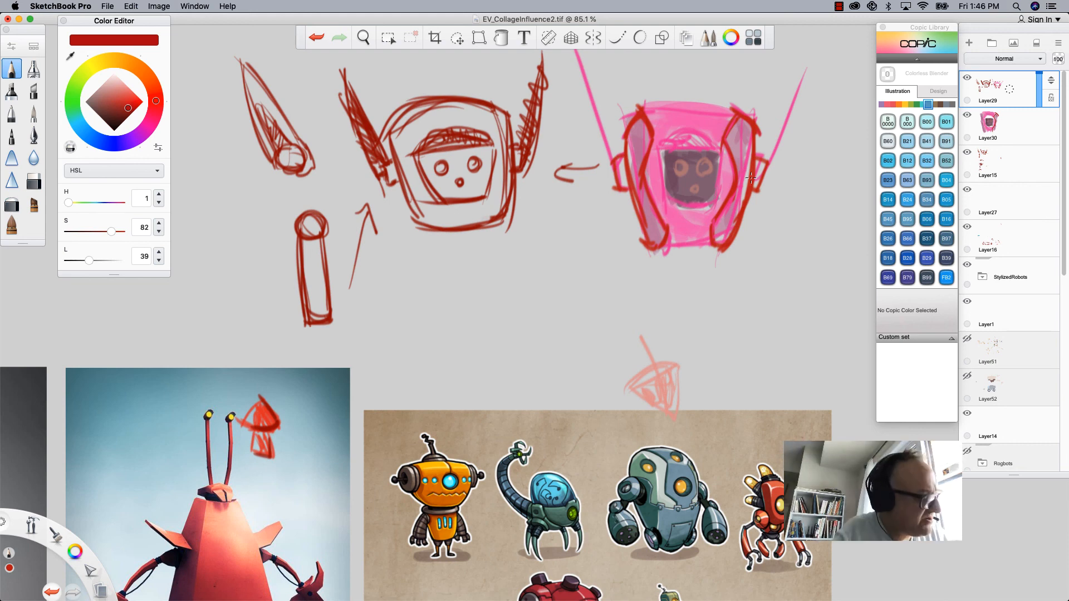
{"action": "mouse_move", "coordinate": [713, 201]}
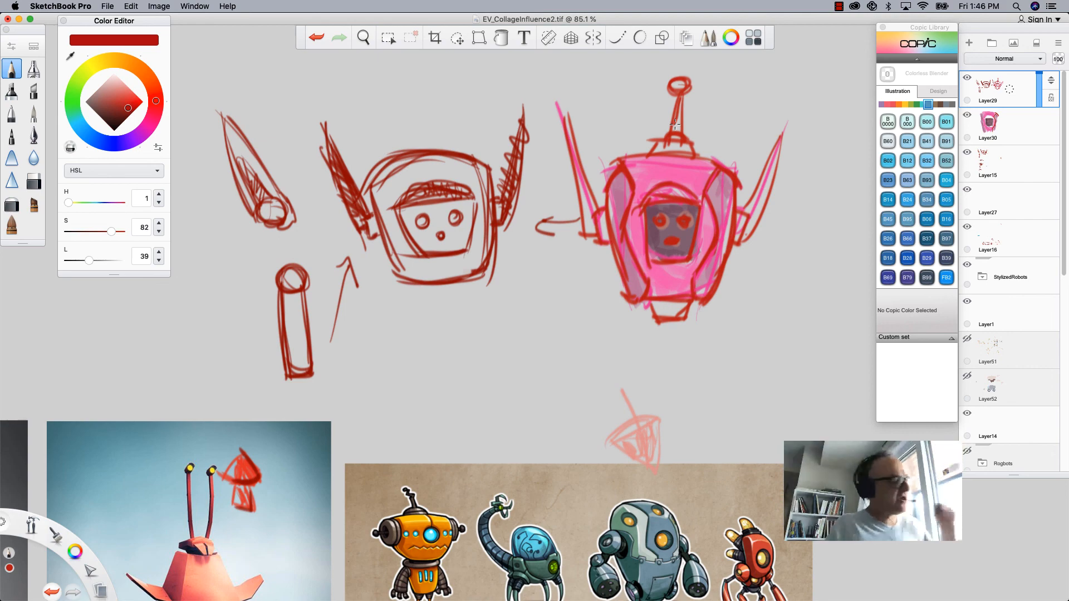
Zoom out to show the pink head beside the red study above all three references.
{"action": "left_click", "coordinate": [363, 38]}
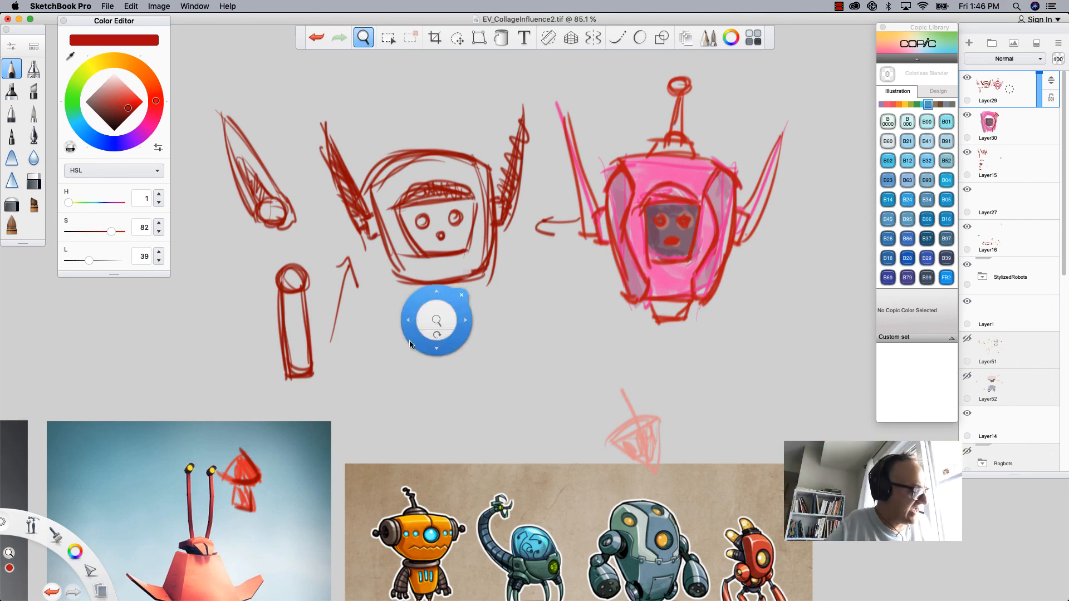
{"action": "scroll", "scroll_direction": "down", "scroll_amount": 3}
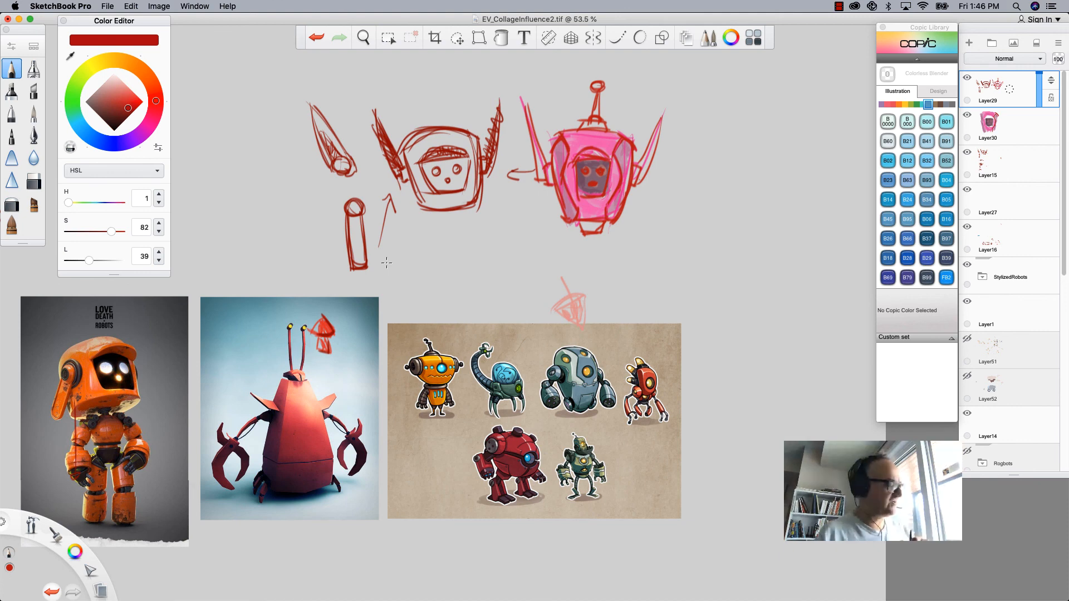
{"action": "mouse_move", "coordinate": [371, 217]}
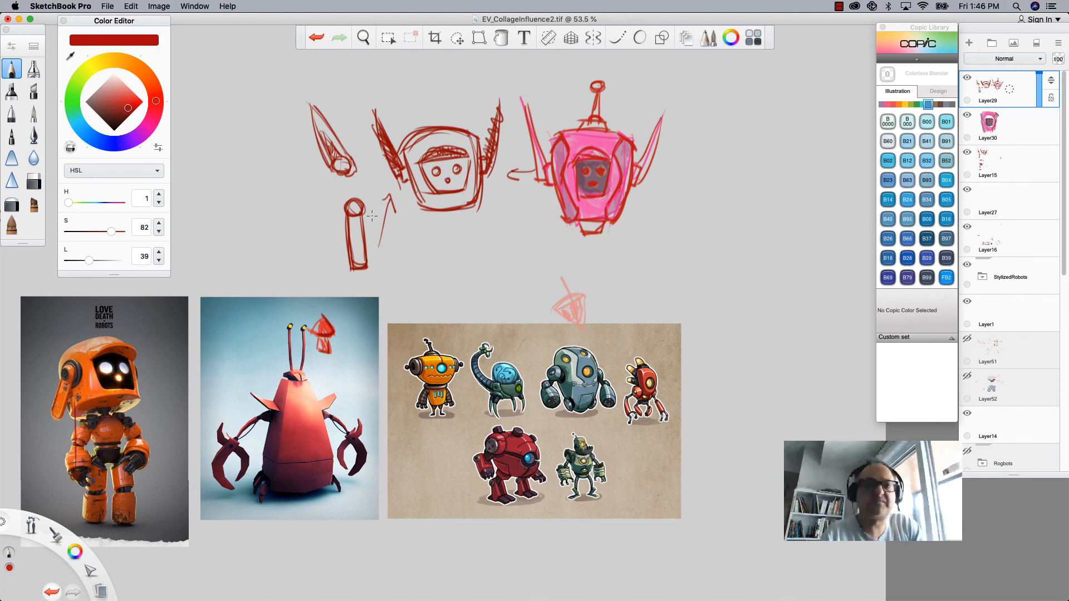